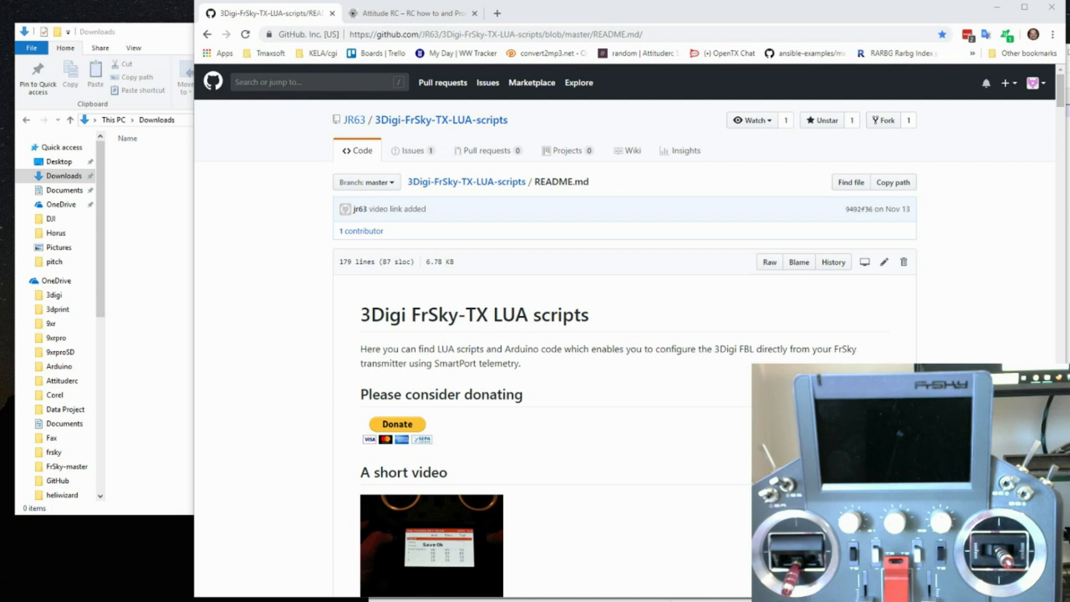
mouse_move(459, 292)
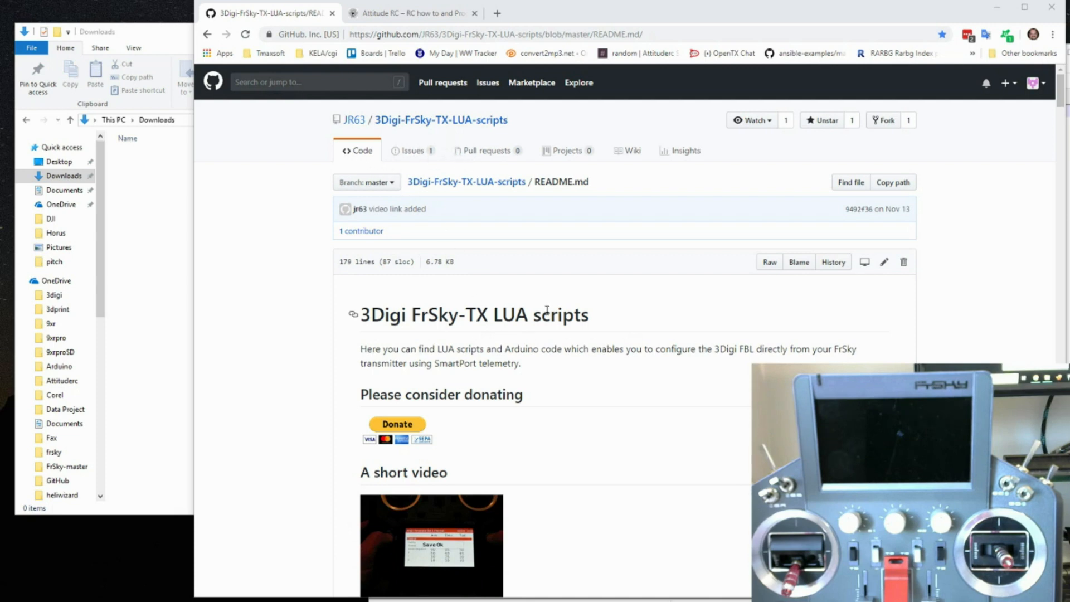
mouse_move(535, 314)
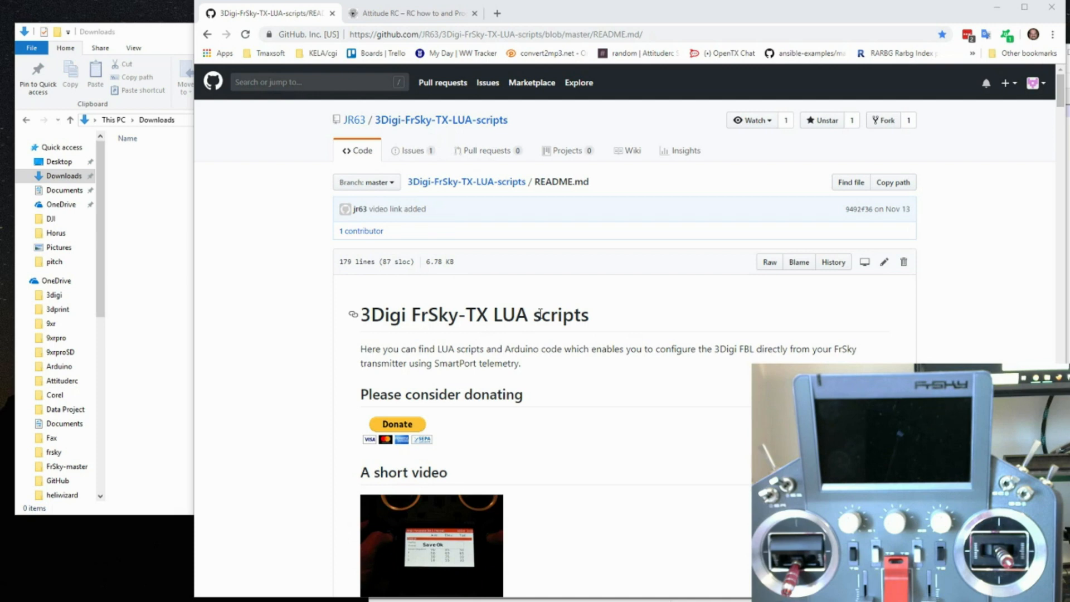
mouse_move(480, 274)
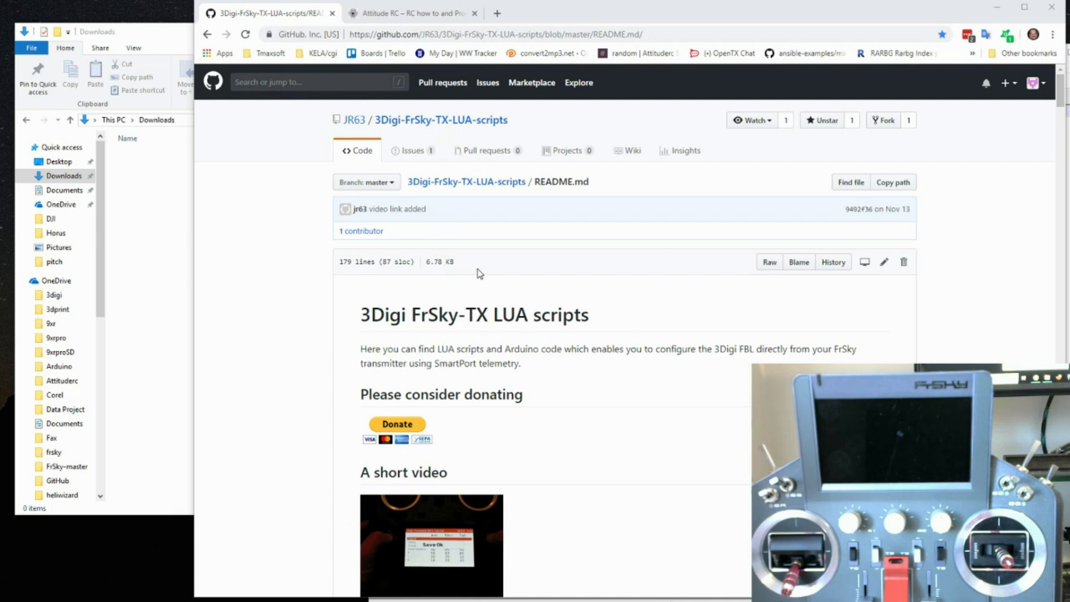
Scroll the README down to the OpenTX Companion section with Horus X10 and Taranis X9D screenshots.
scroll(down, 3)
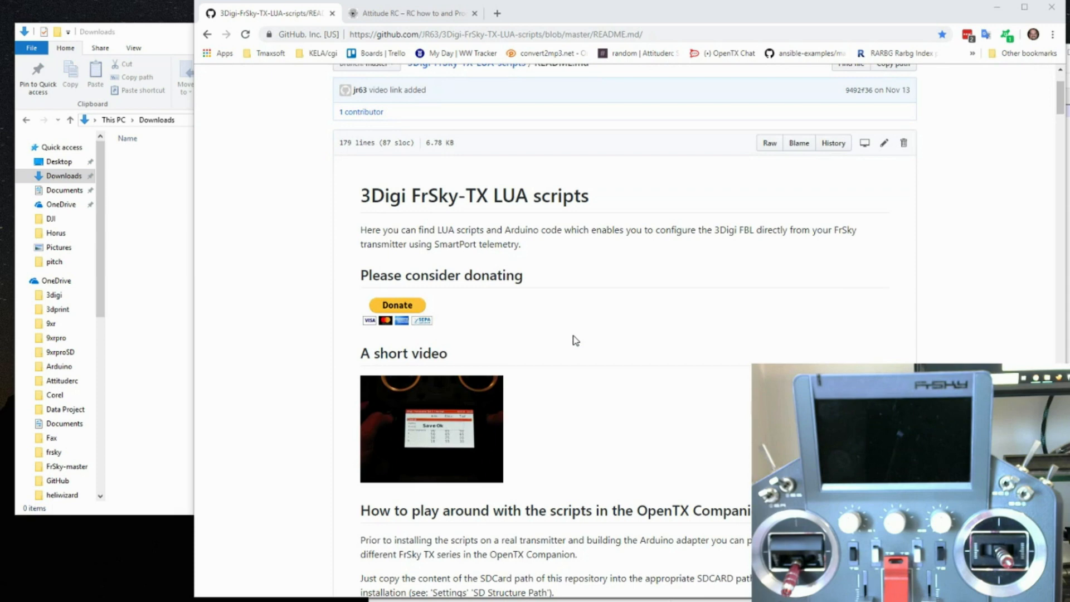
scroll(down, 3)
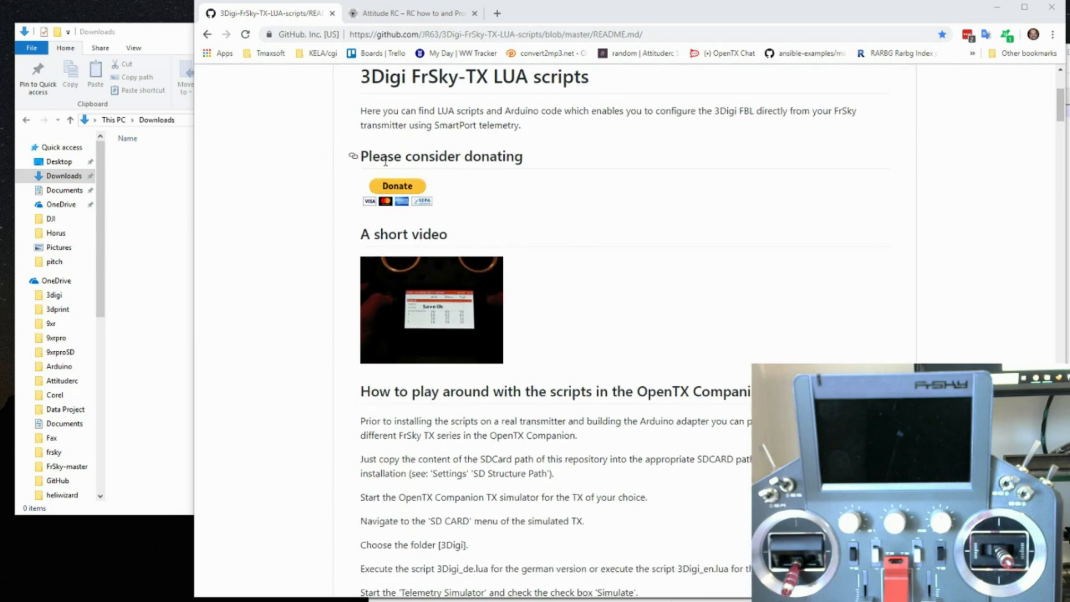
mouse_move(557, 246)
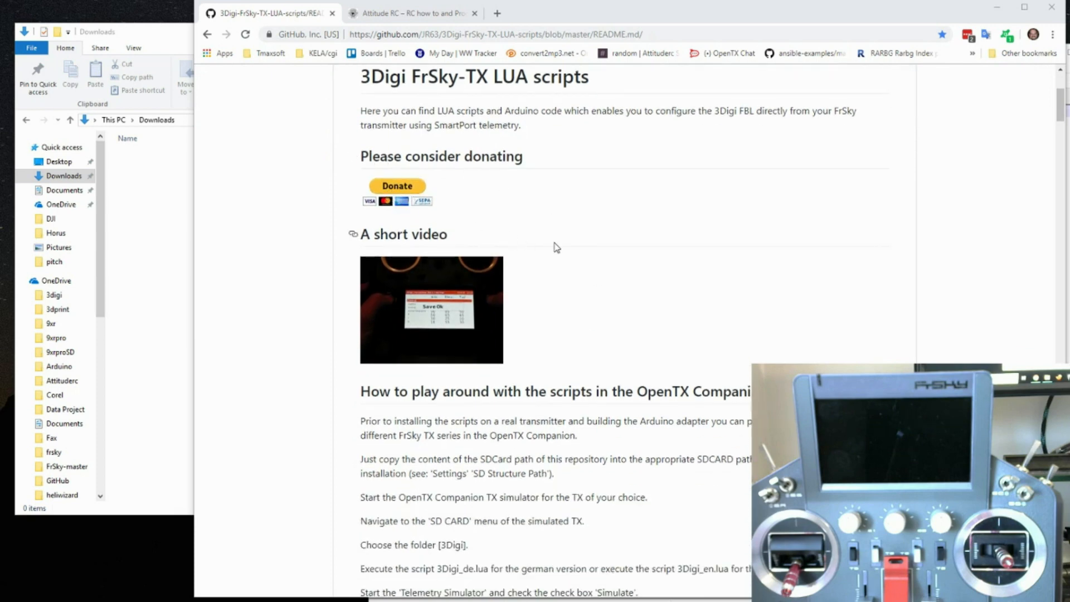
scroll(down, 3)
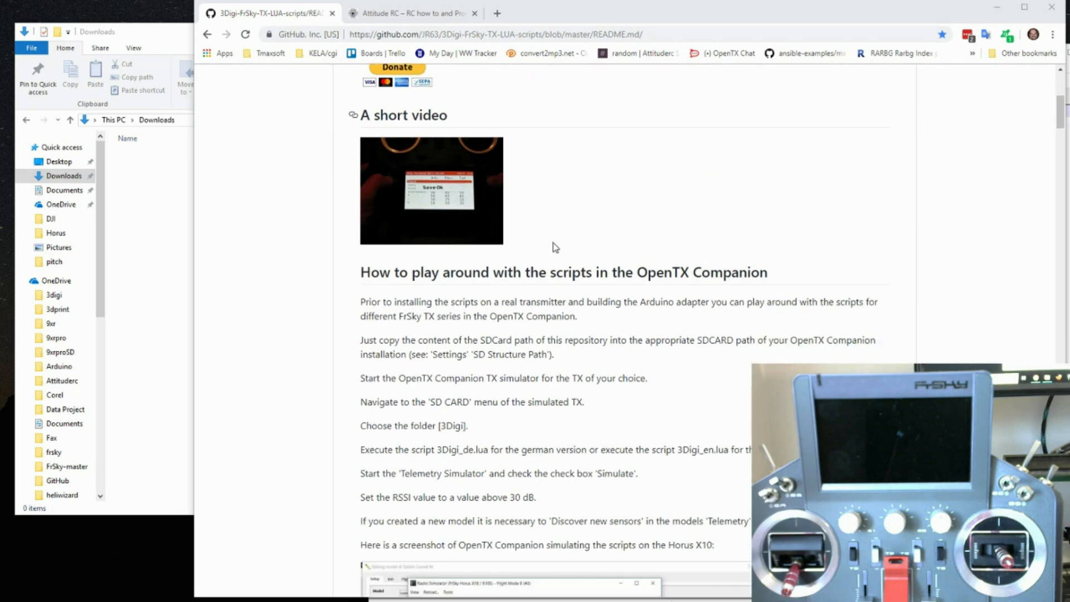
scroll(down, 3)
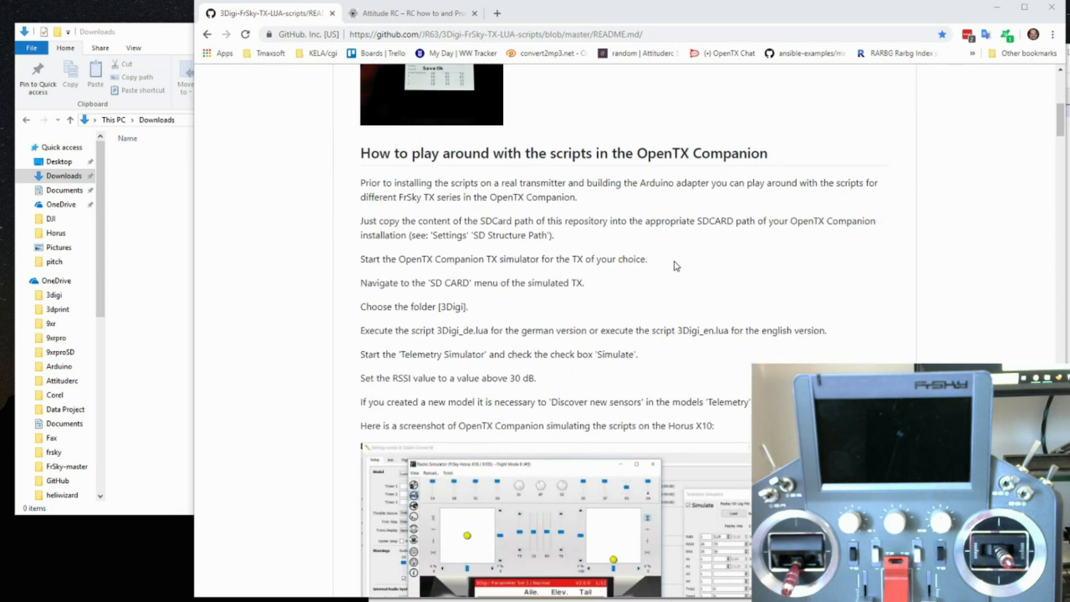
scroll(down, 3)
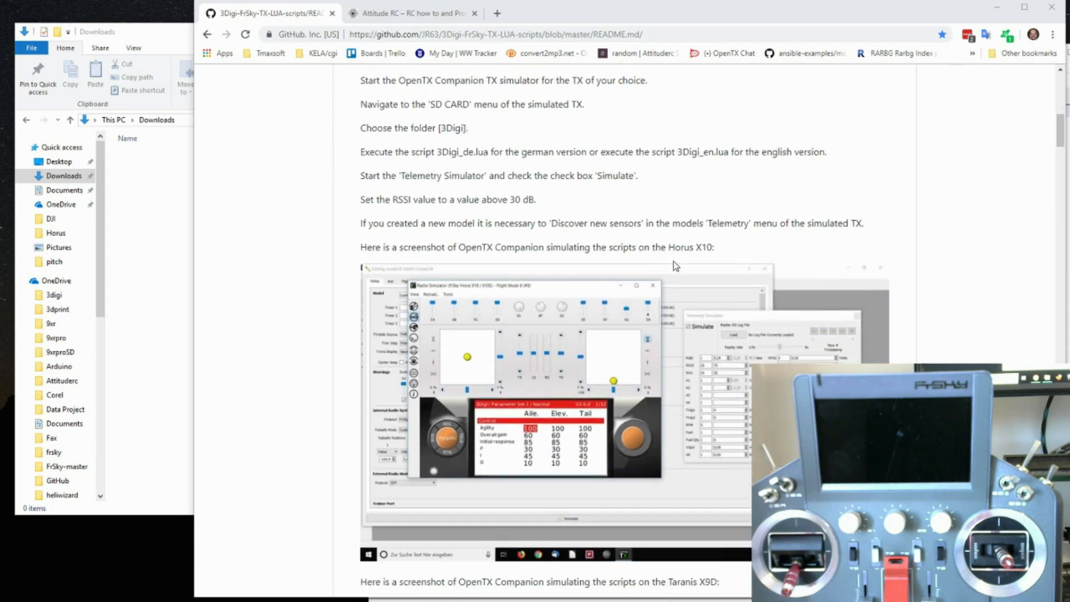
scroll(down, 3)
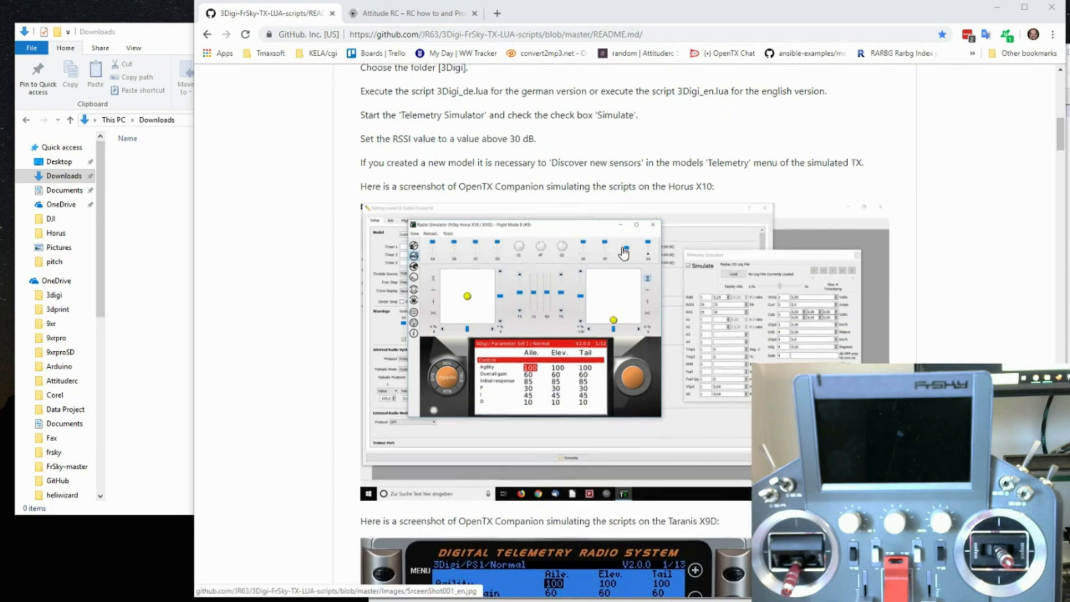
scroll(down, 3)
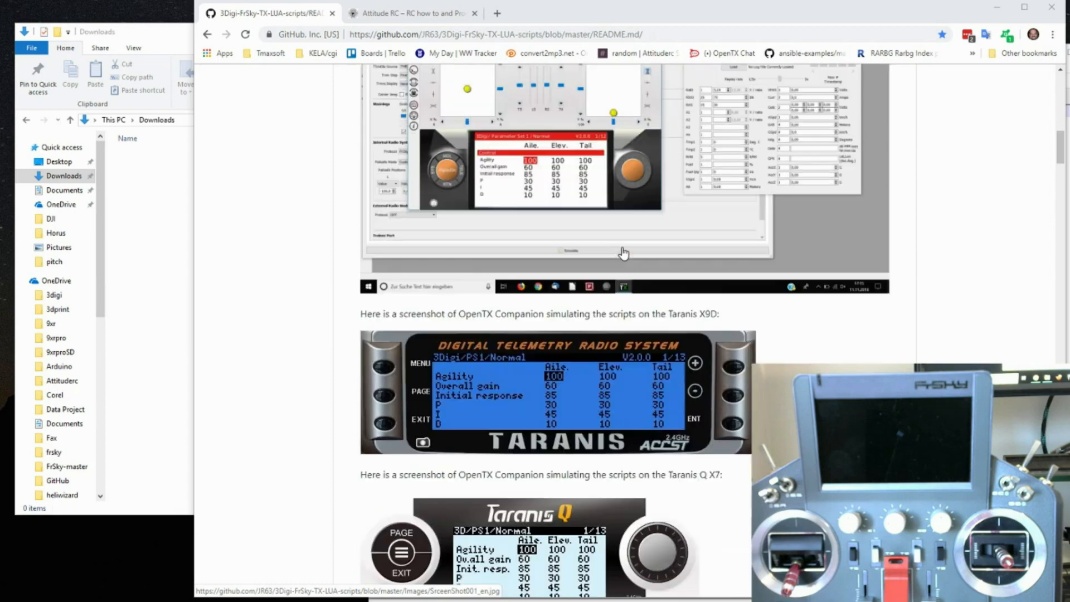
scroll(down, 3)
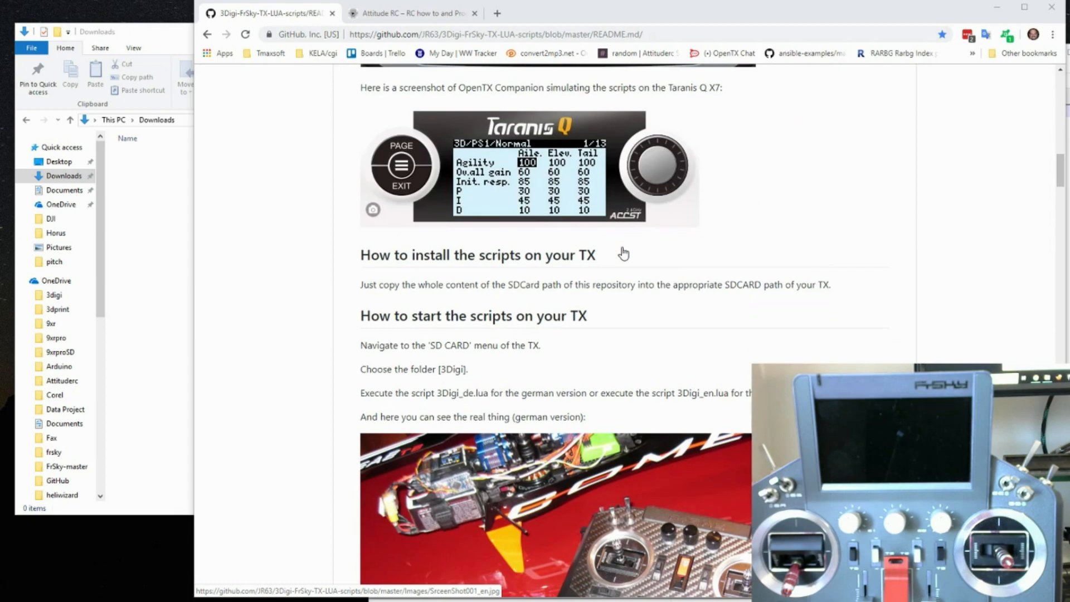
scroll(down, 3)
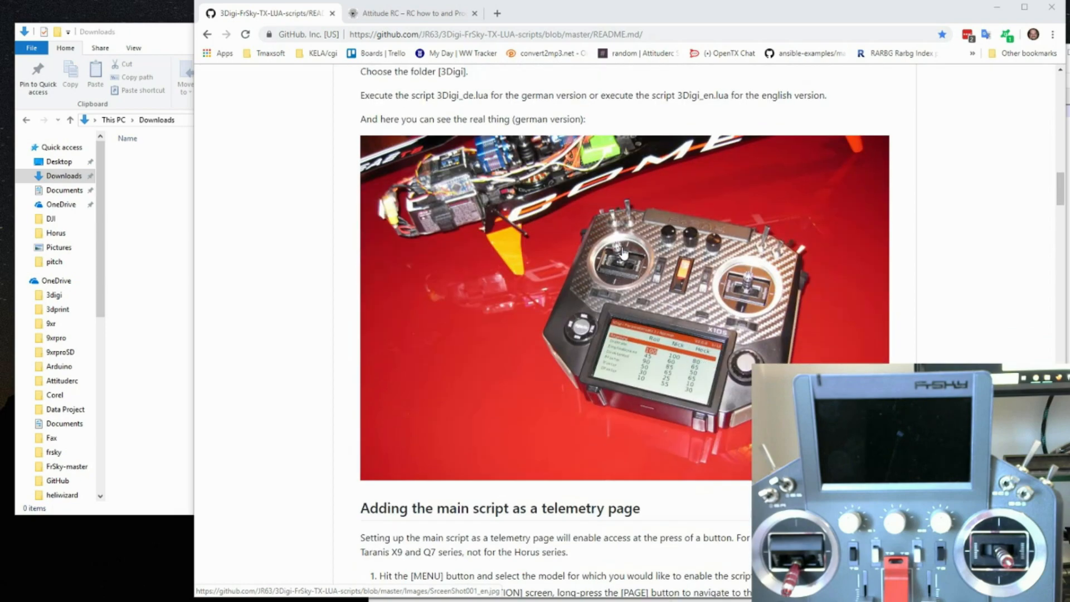
scroll(down, 3)
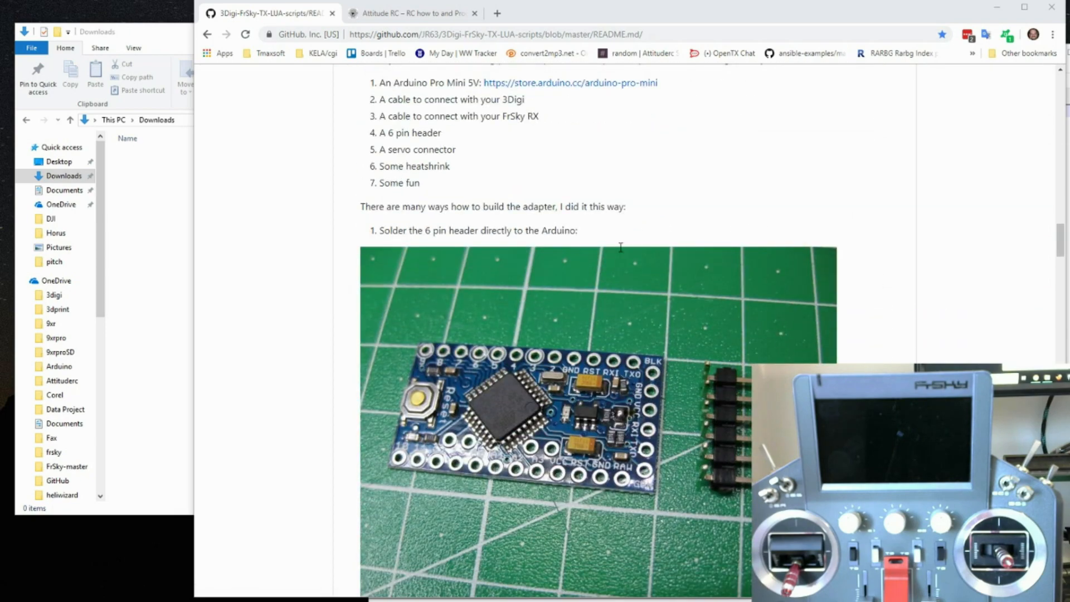
scroll(down, 3)
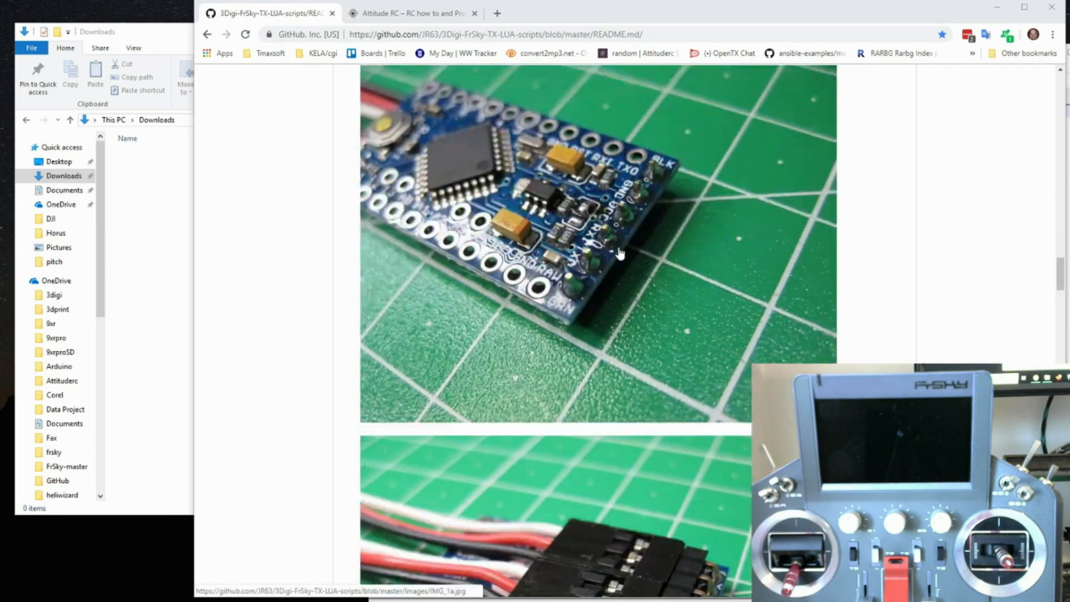
scroll(down, 3)
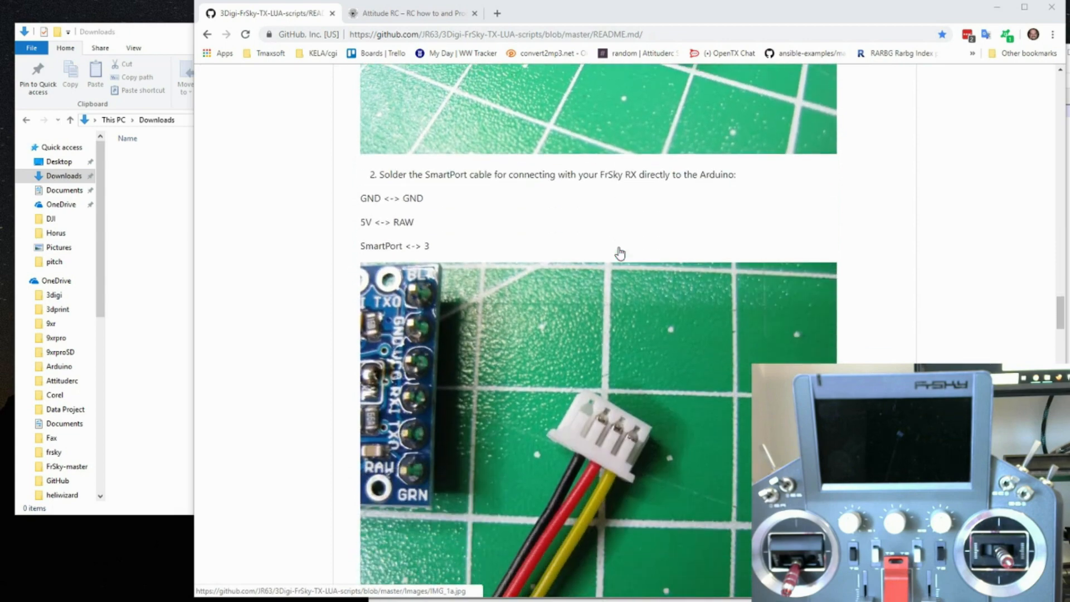
scroll(down, 3)
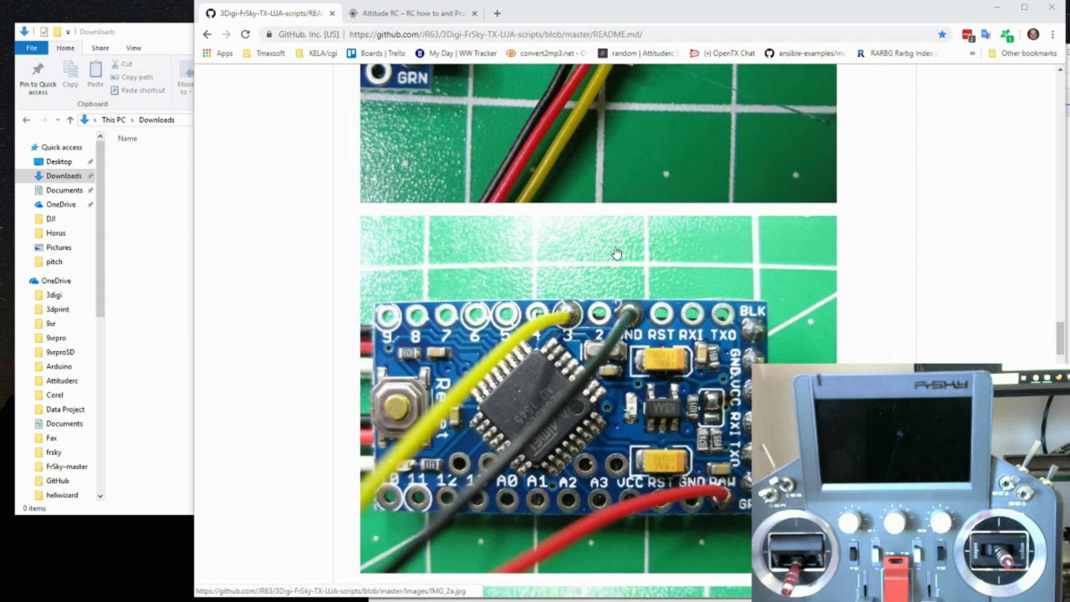
scroll(down, 3)
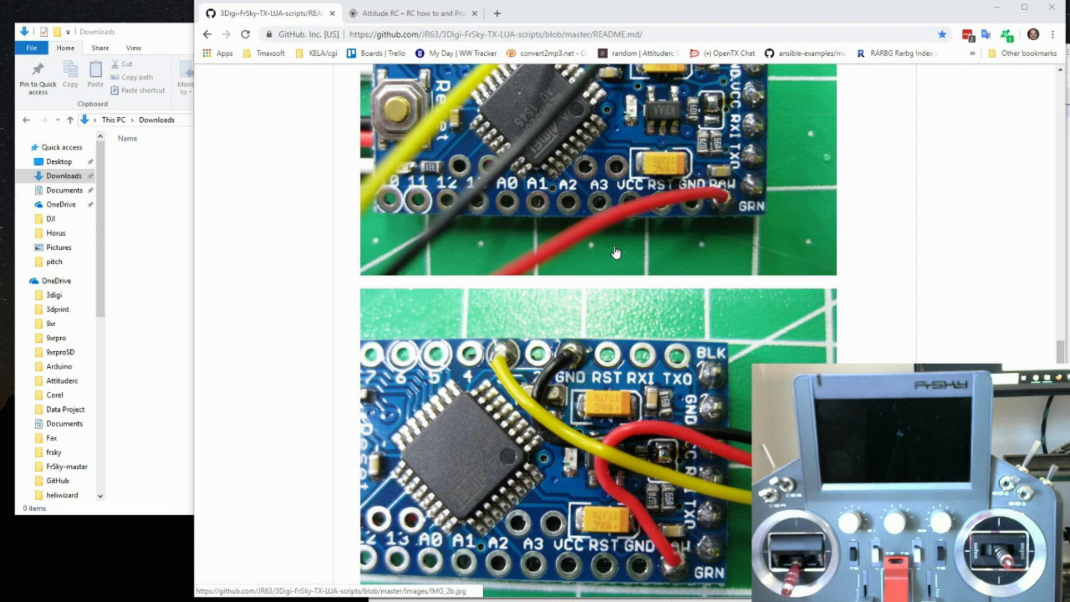
scroll(down, 3)
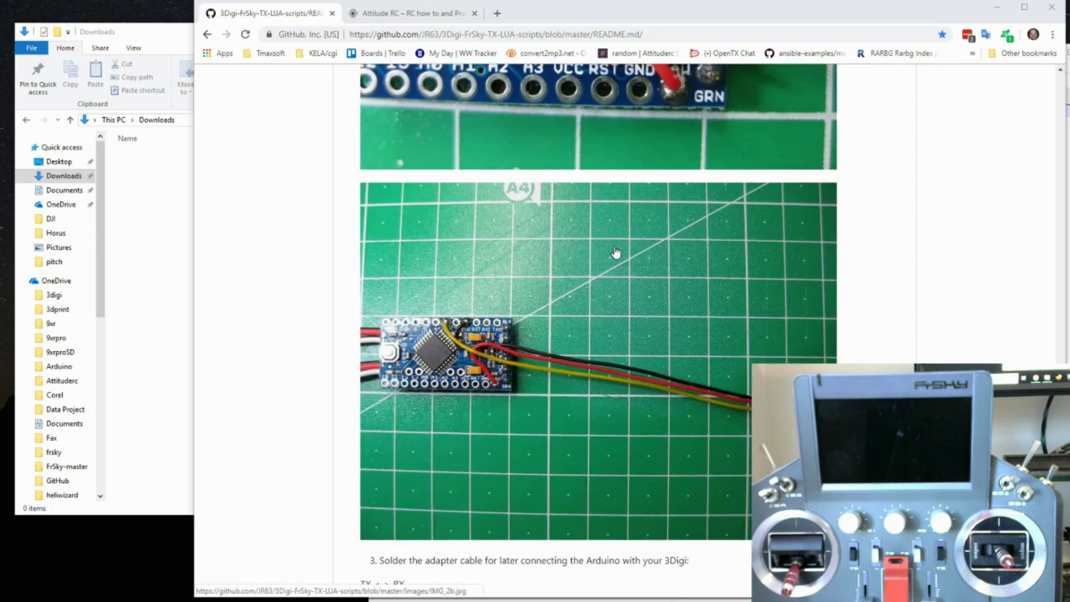
scroll(down, 3)
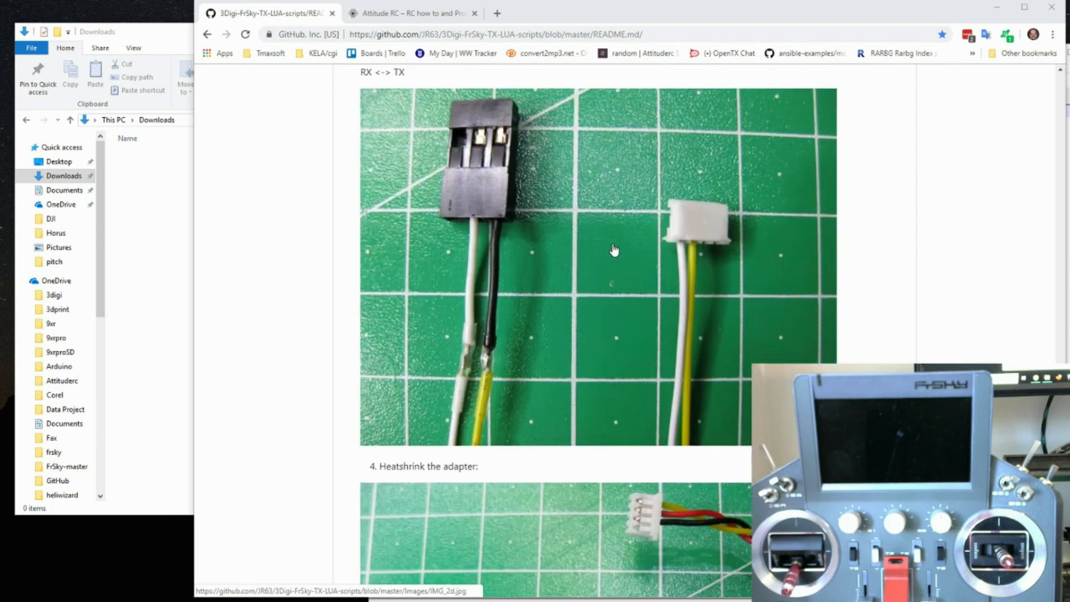
scroll(down, 3)
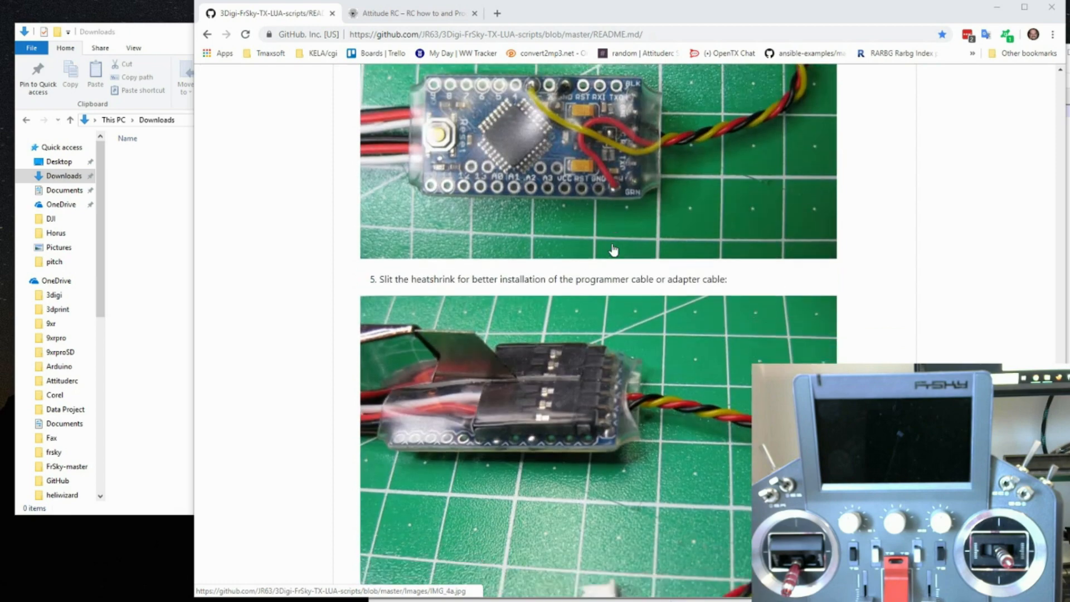
scroll(down, 3)
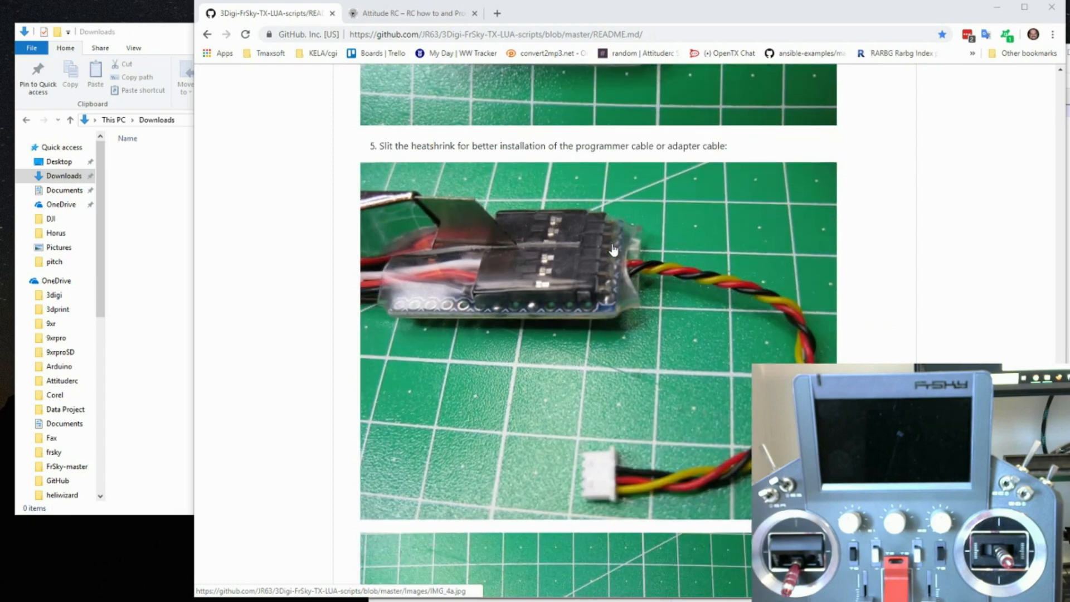
scroll(down, 3)
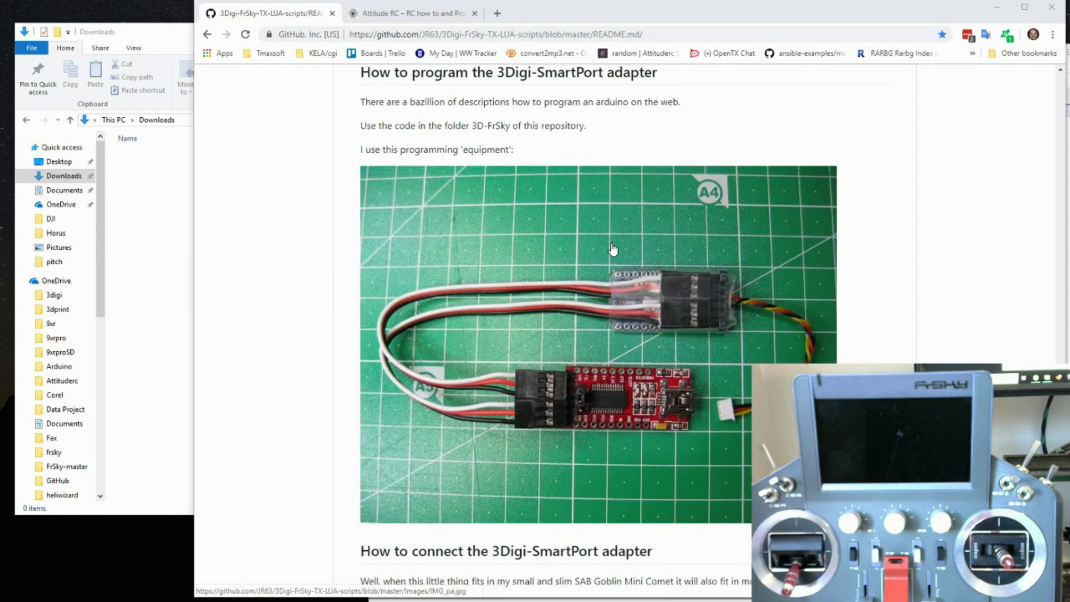
scroll(down, 3)
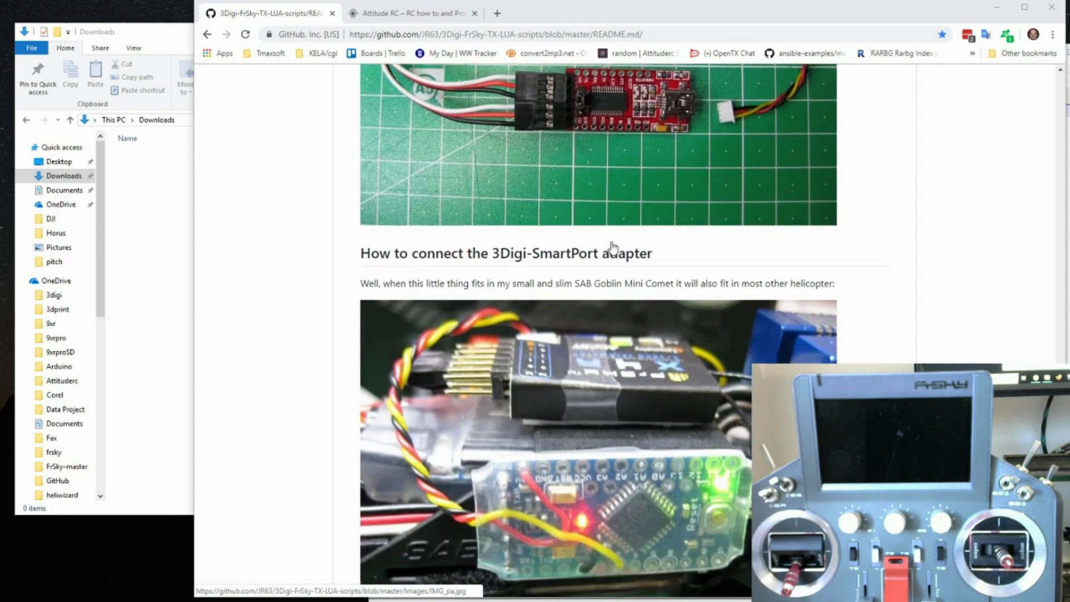
scroll(down, 3)
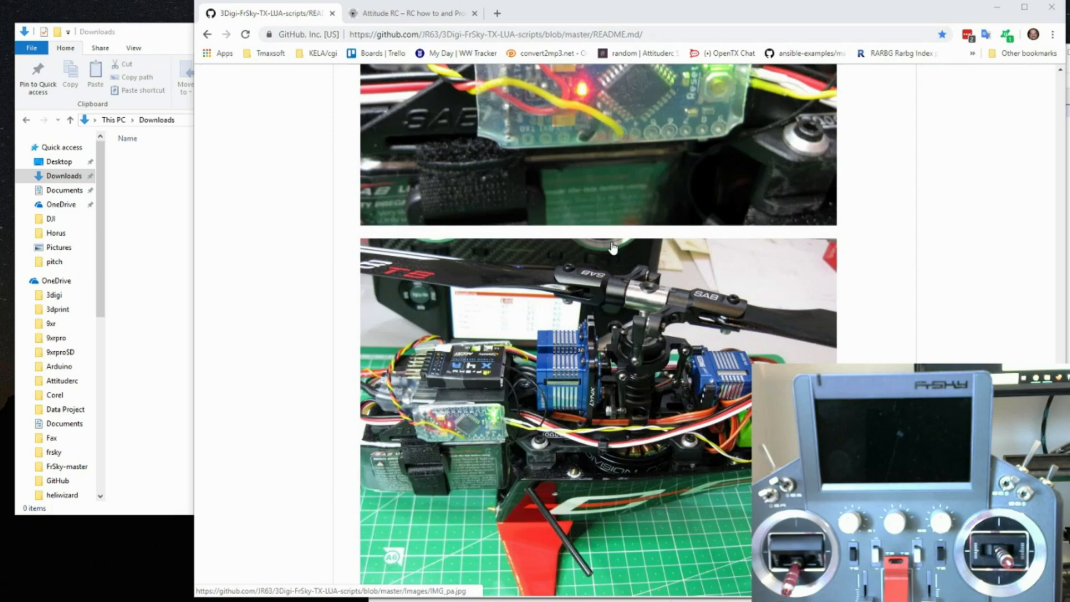
scroll(down, 3)
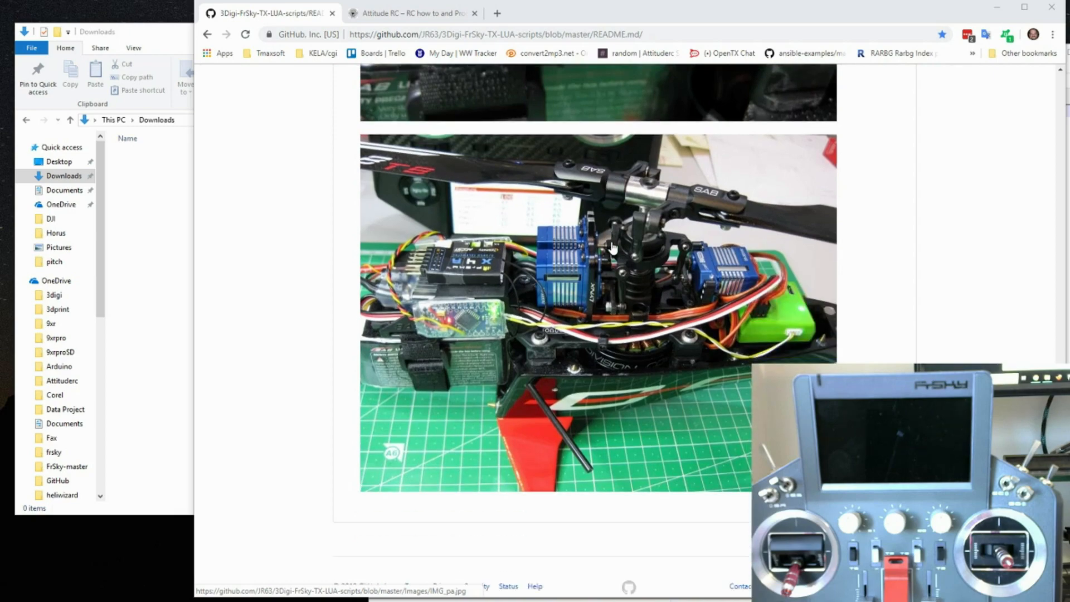
scroll(down, 3)
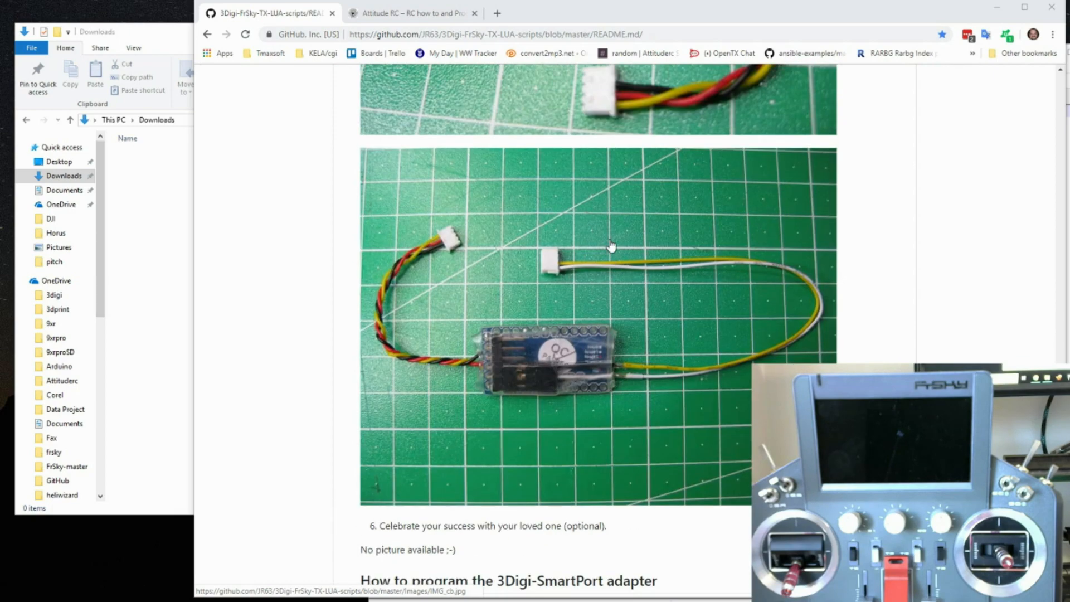
scroll(down, 3)
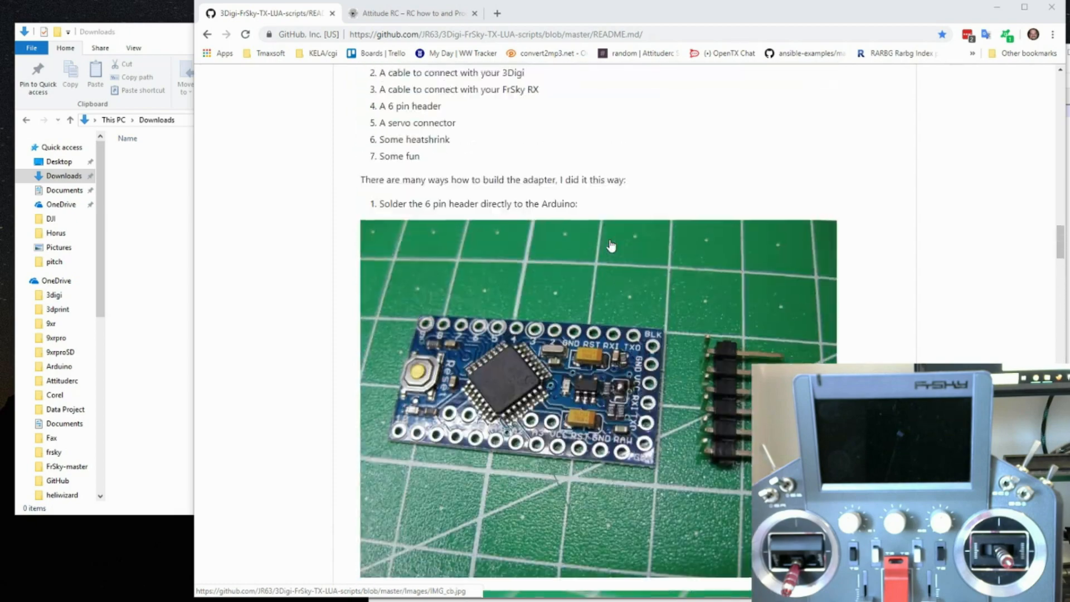
scroll(down, 3)
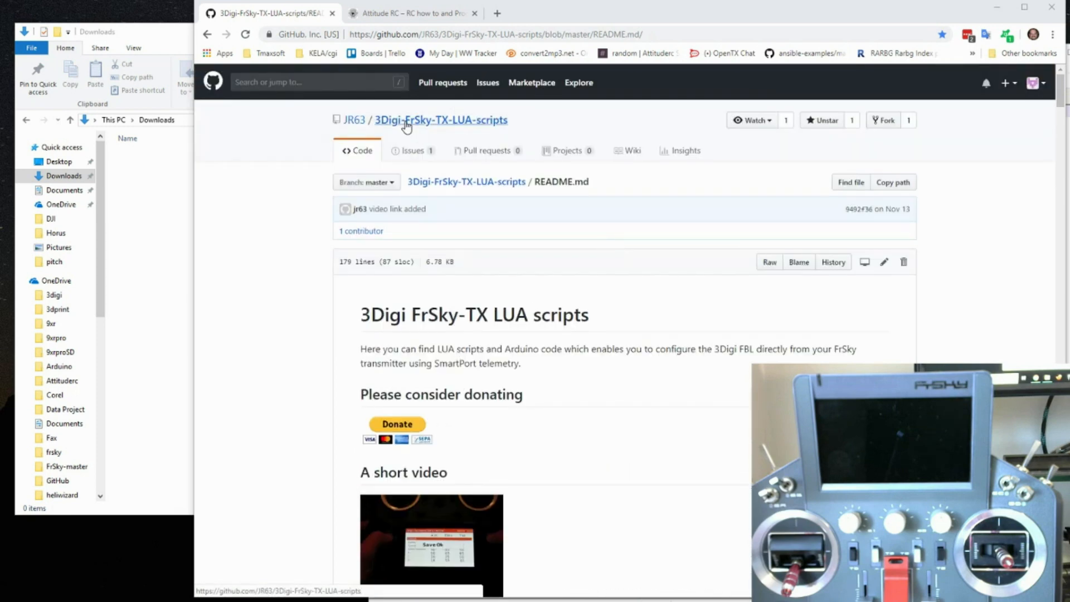
Return to the repository front page and download its code as a master ZIP.
click(413, 120)
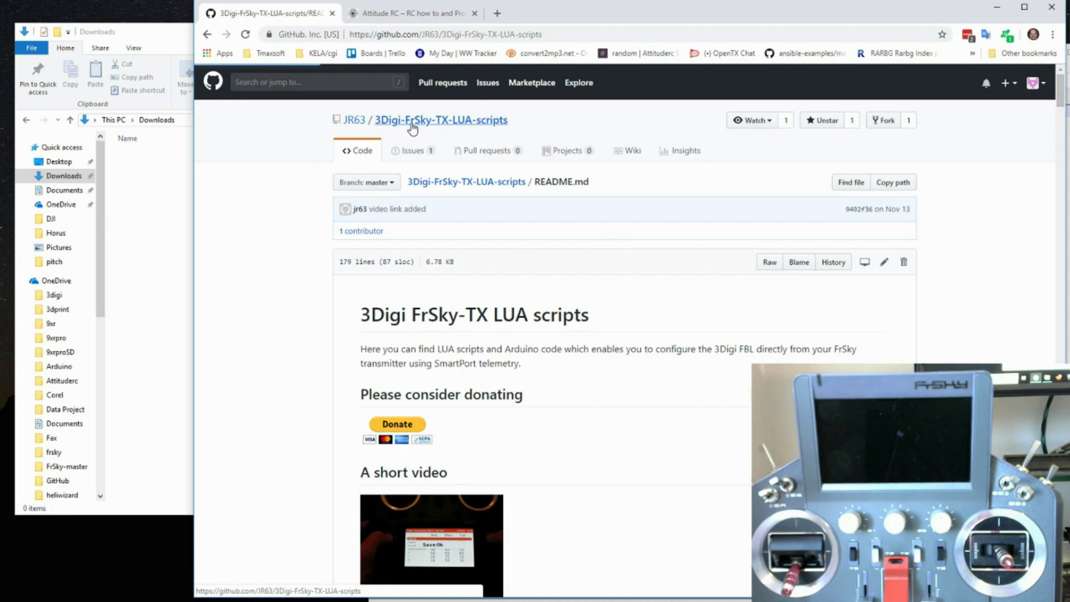
click(413, 121)
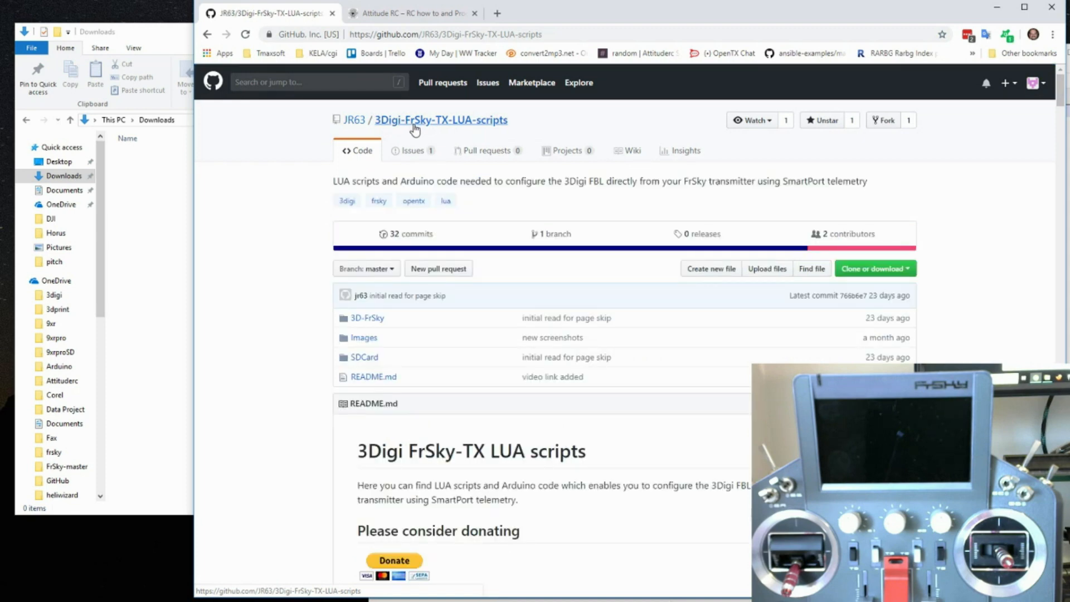
mouse_move(856, 271)
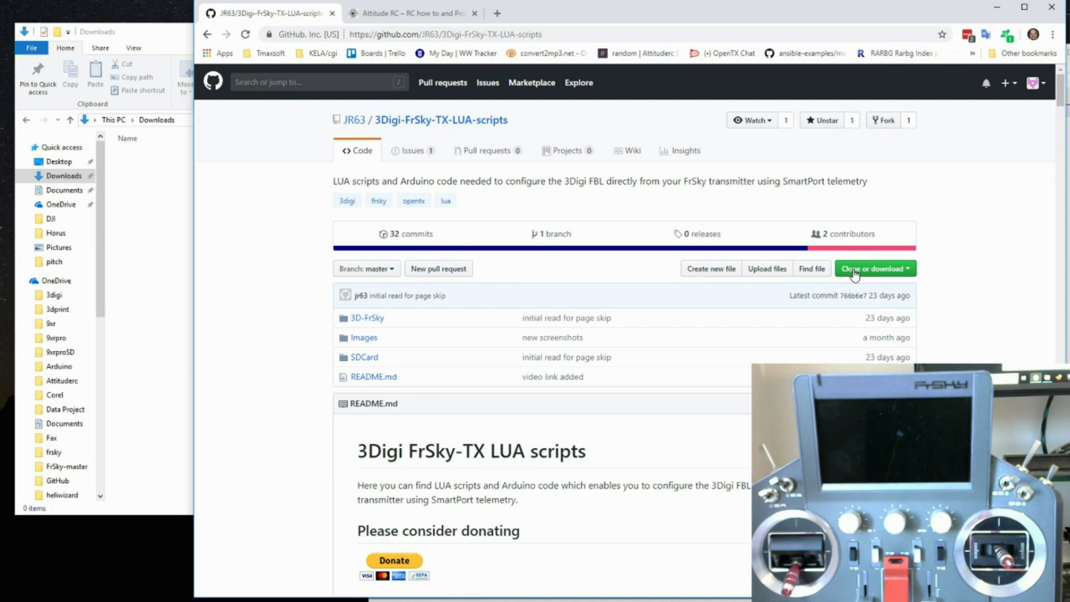
click(872, 268)
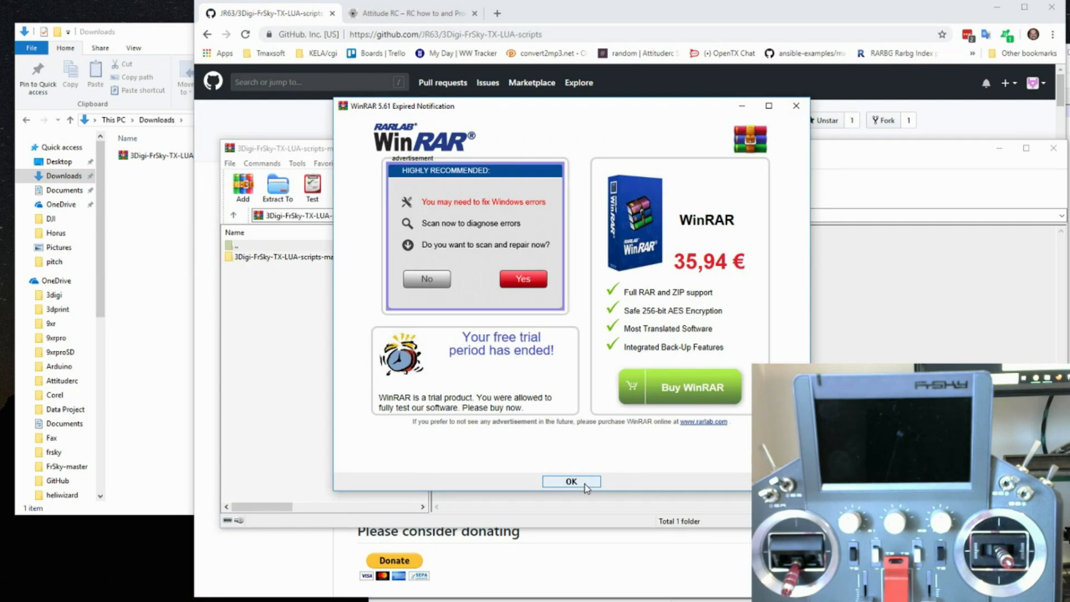
Dismiss the trial notice and extract the scripts folder into Downloads.
click(570, 482)
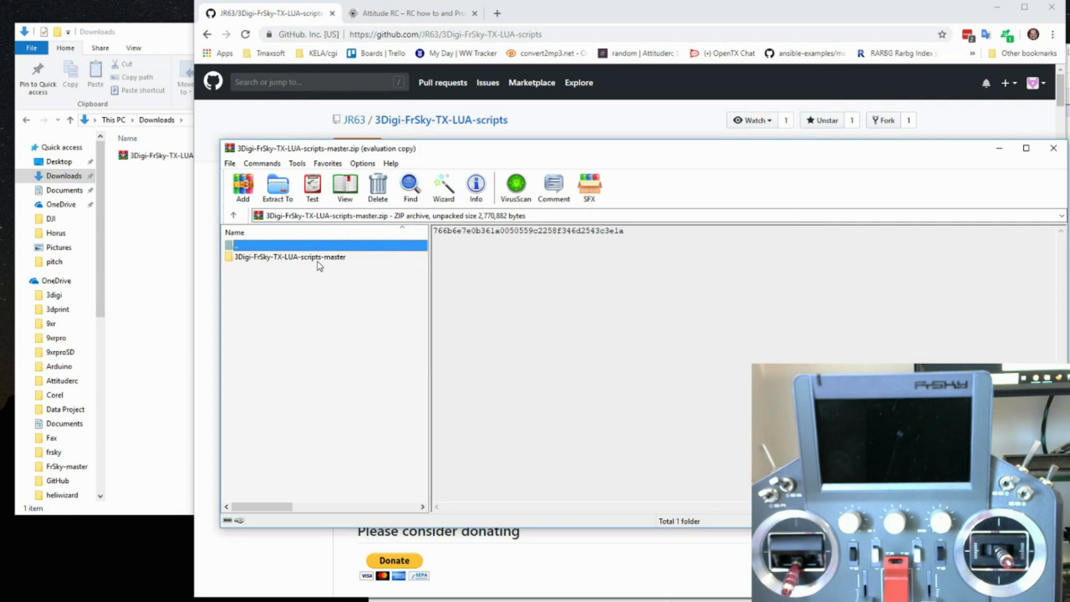
click(288, 256)
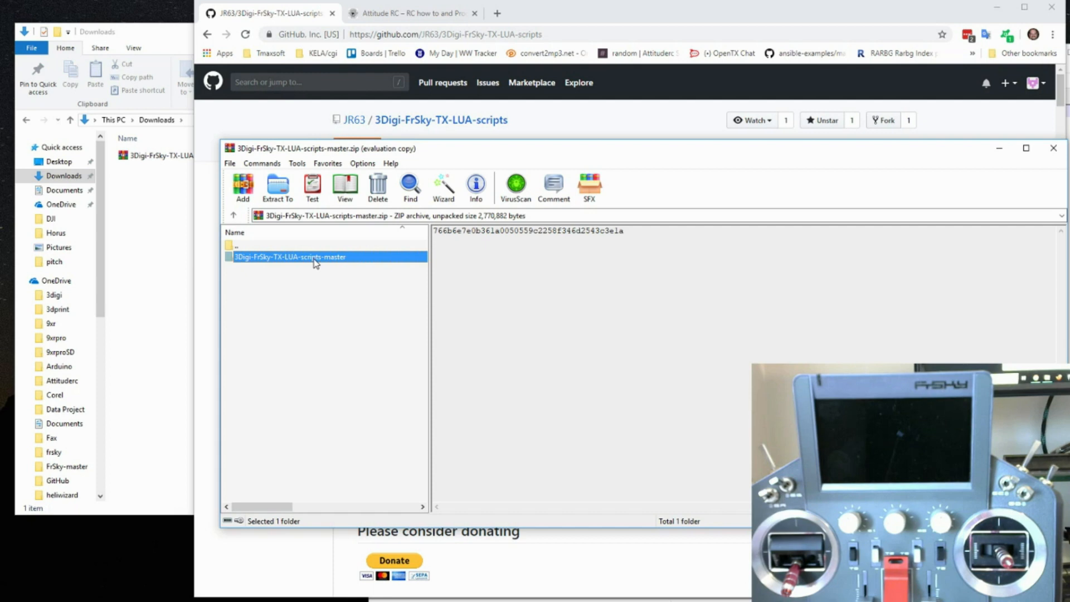
click(278, 185)
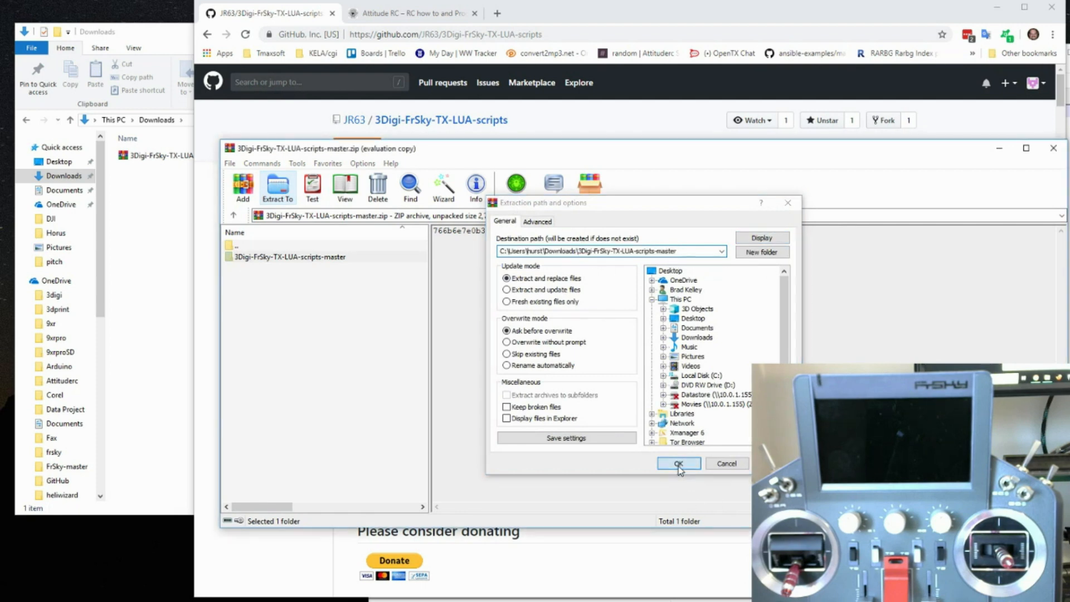
click(678, 462)
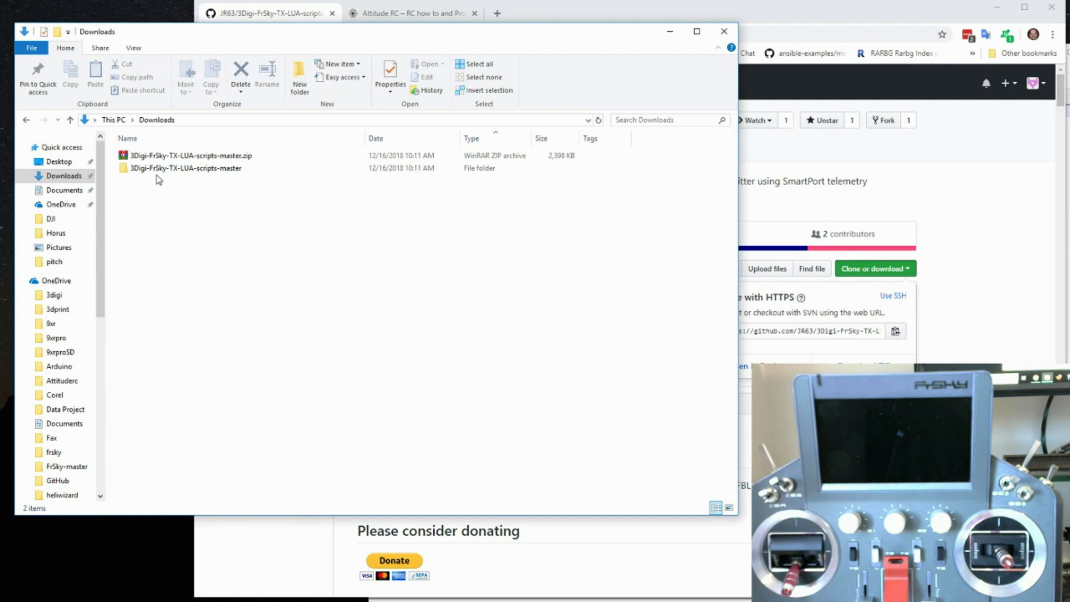
Browse into the extracted 3Digi-FrSky-TX-LUA-scripts-master folder showing 3D-FrSky, Images, SDCard and README.md.
double_click(173, 168)
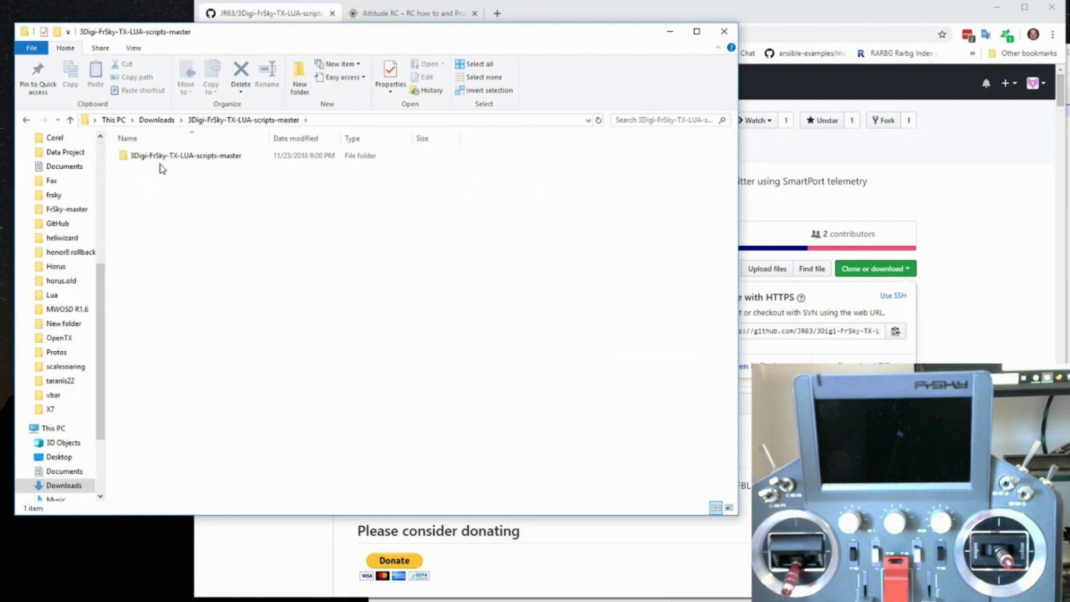
double_click(188, 155)
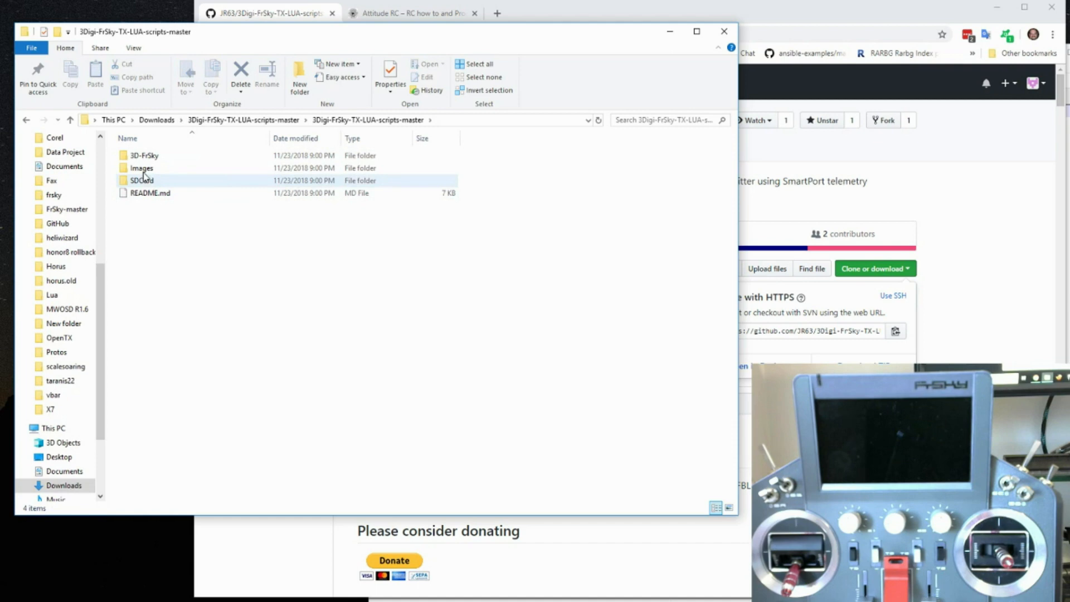
mouse_move(154, 168)
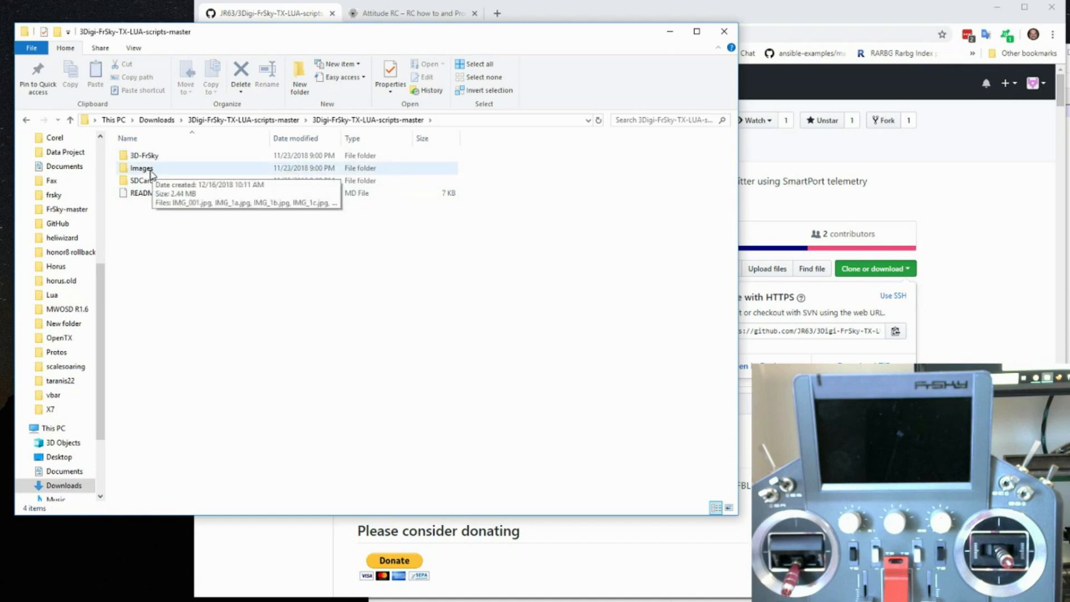
mouse_move(138, 181)
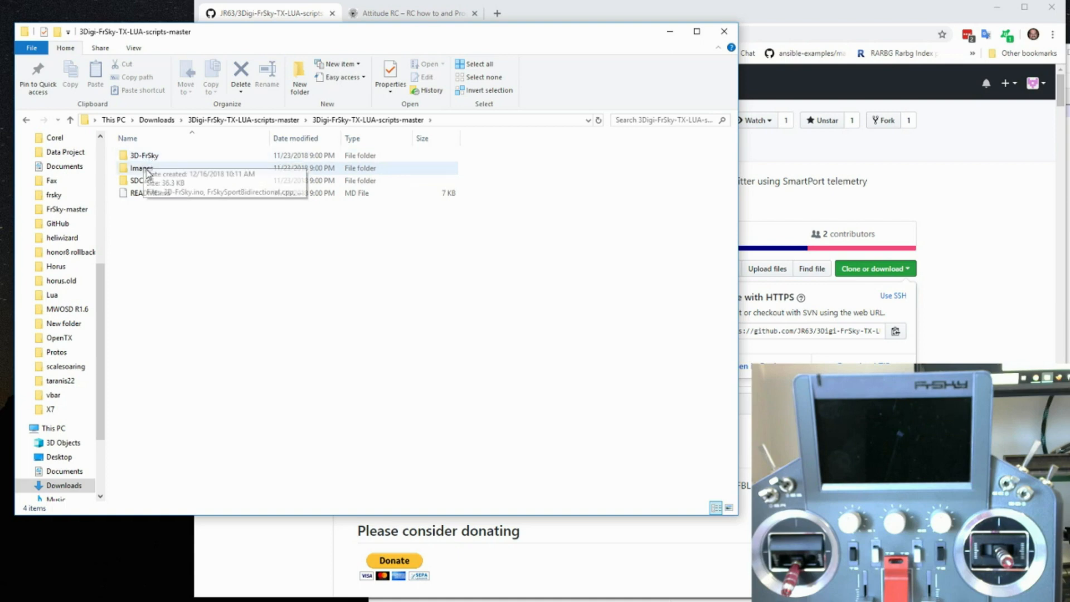
Enter the SDCard folder containing the 3Digi and SCRIPTS folders.
click(143, 181)
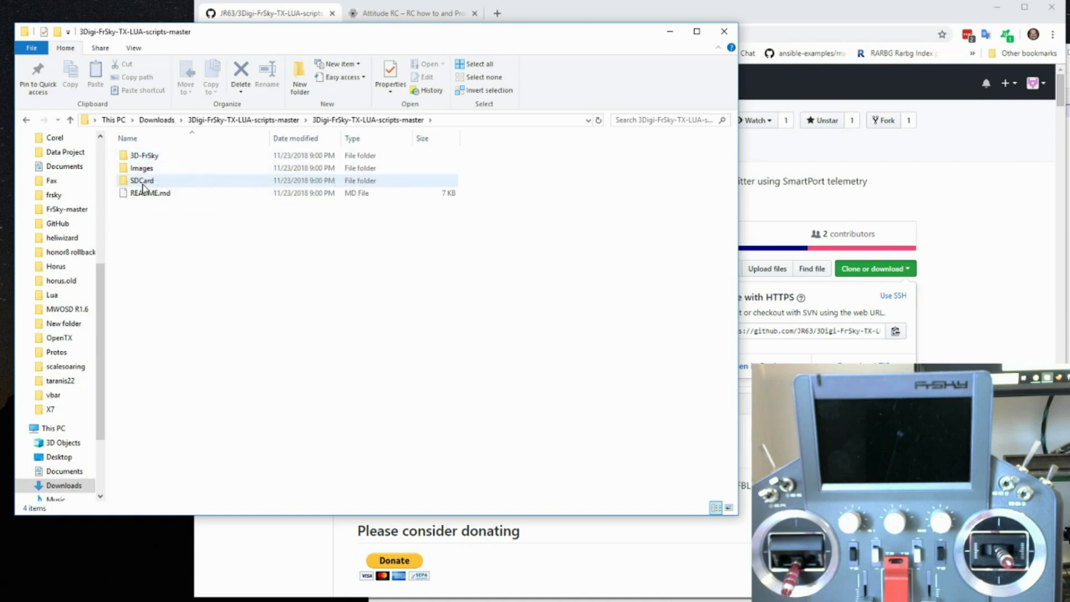
mouse_move(143, 187)
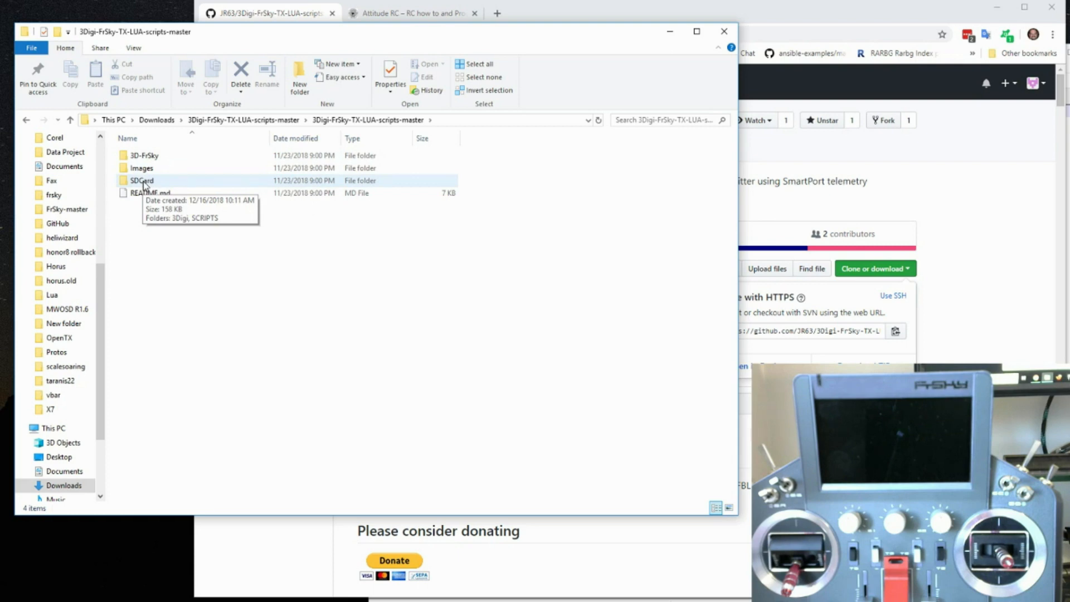
double_click(142, 180)
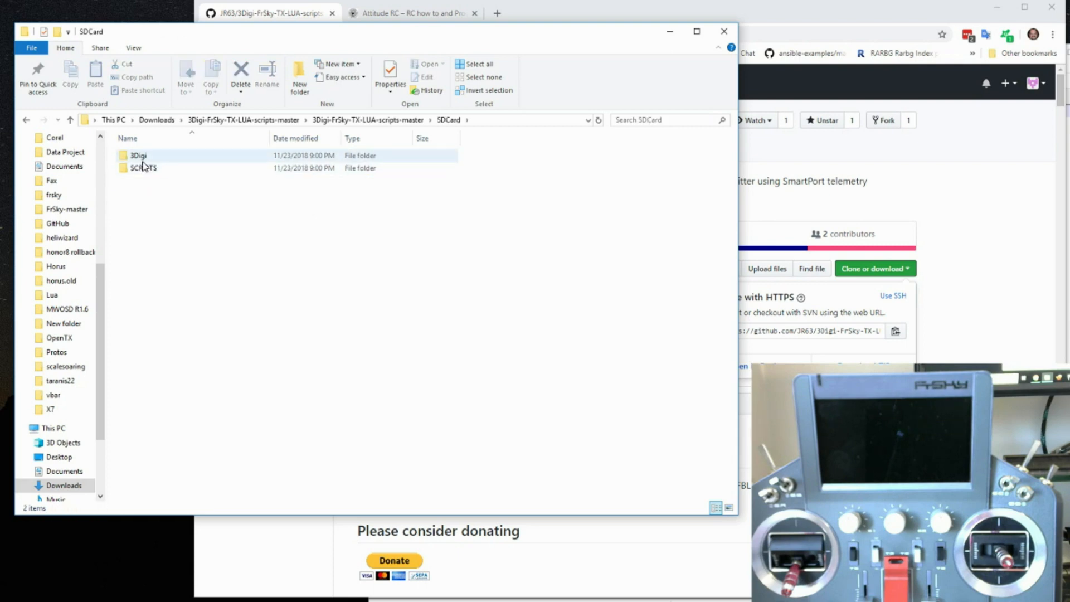
mouse_move(143, 155)
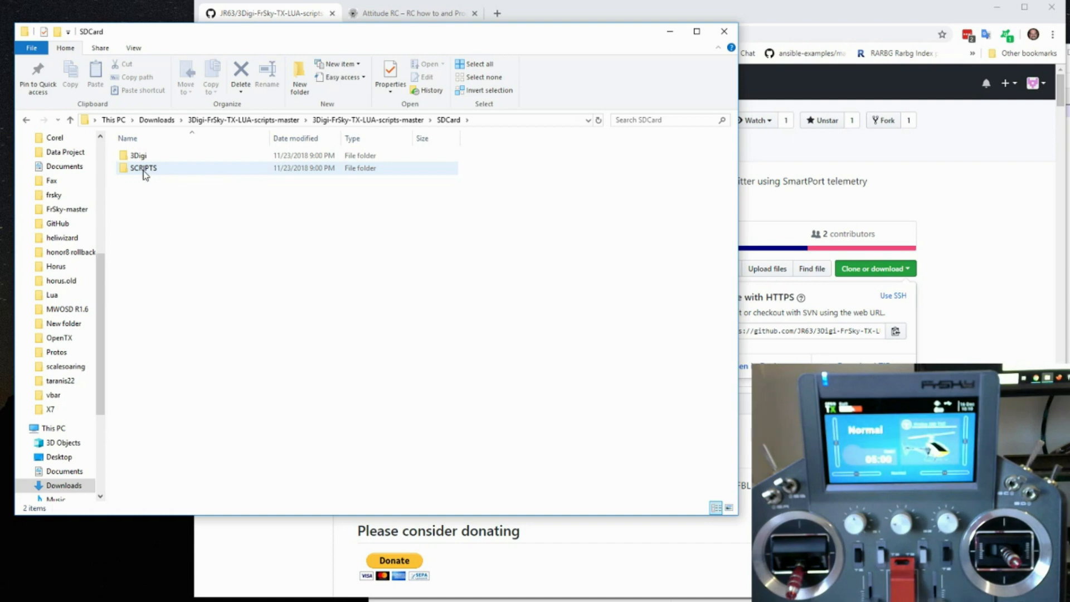
click(705, 368)
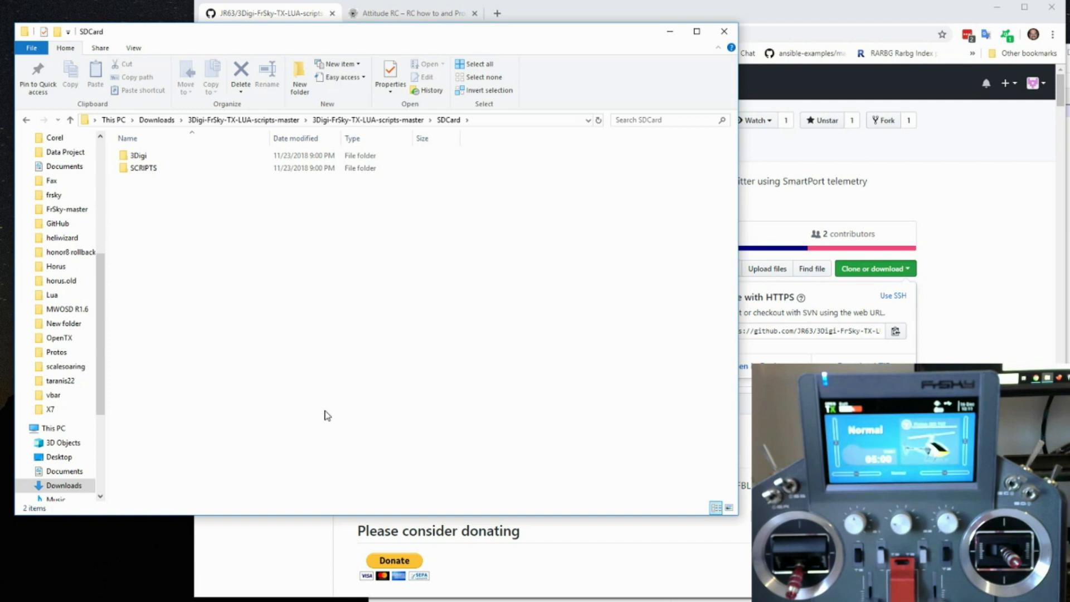
click(140, 155)
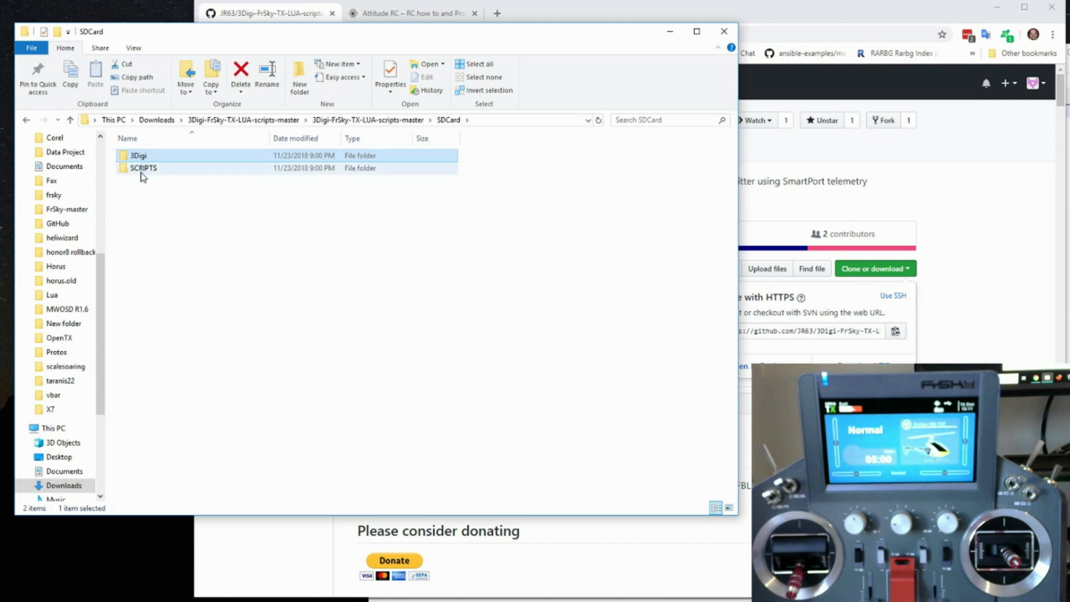
Copy the 3Digi and SCRIPTS folders and go to USB Drive (E:).
right_click(144, 170)
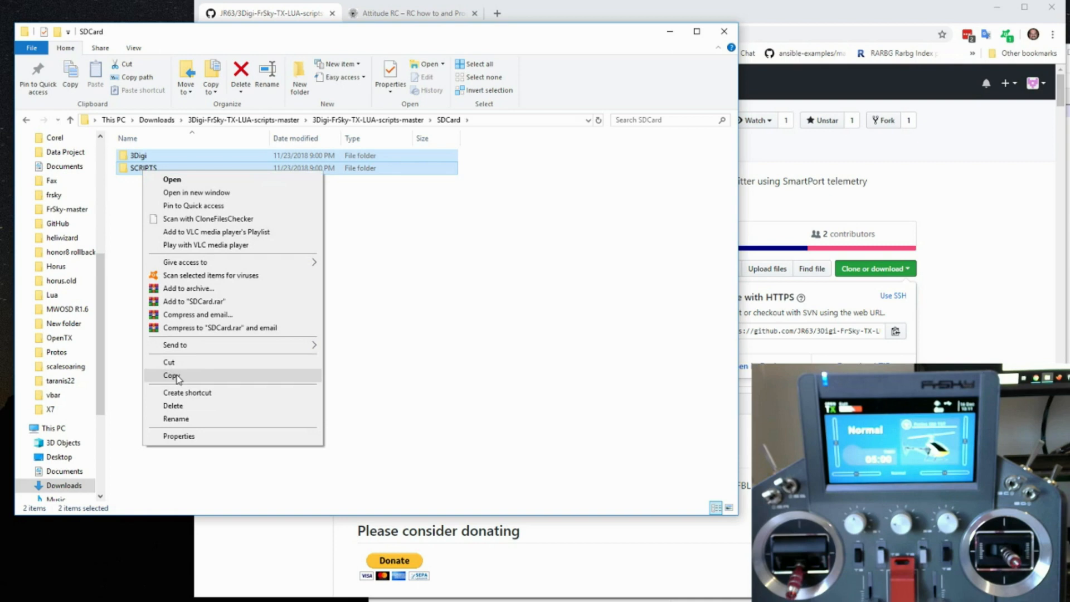
click(169, 376)
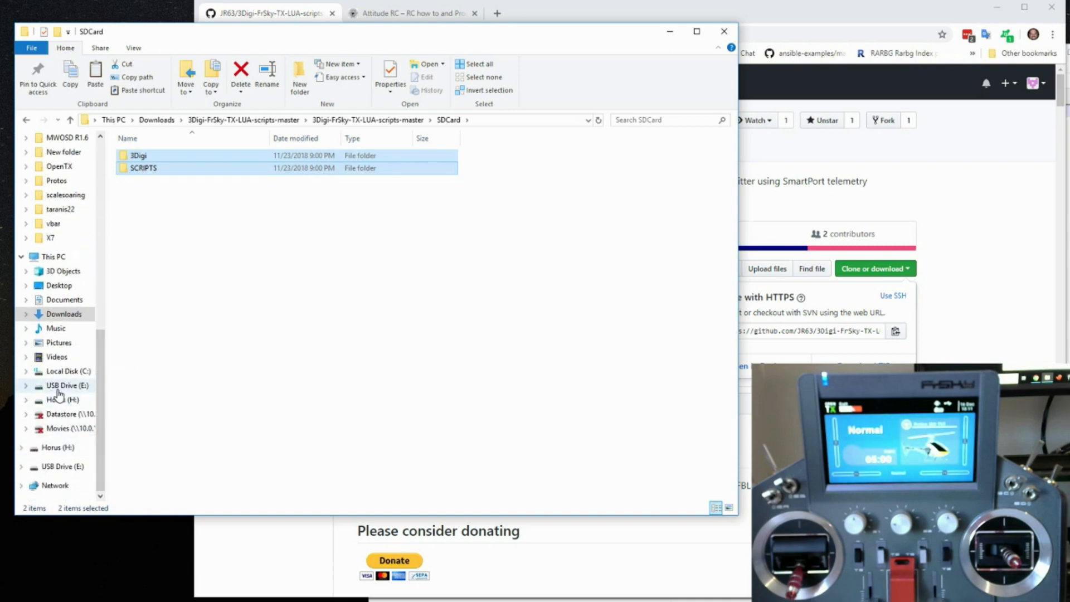
click(63, 386)
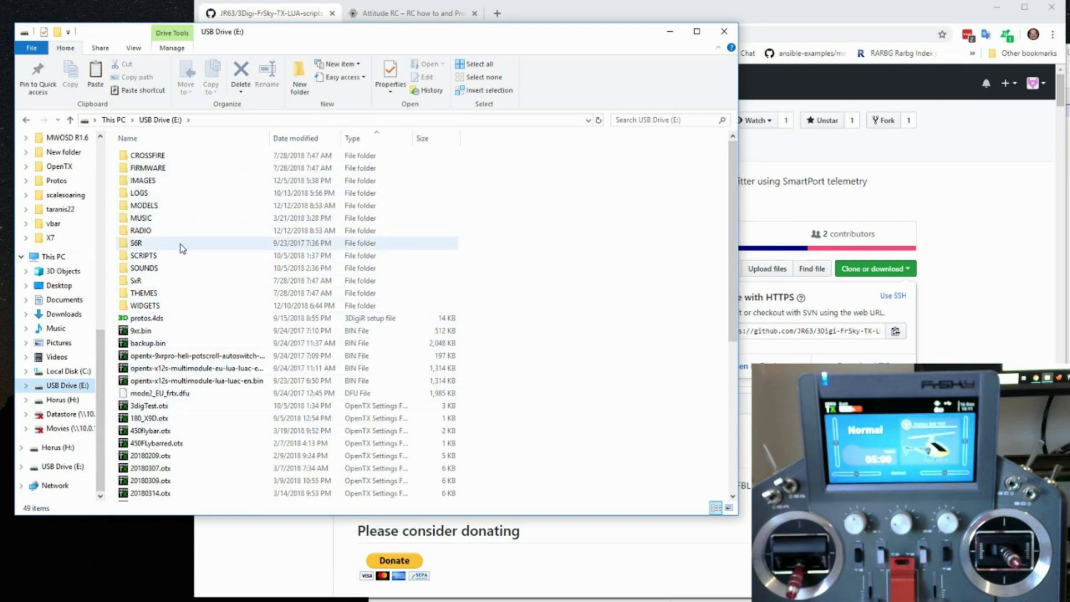
Paste the folders onto USB Drive (E:), replacing the two same-named files.
right_click(182, 249)
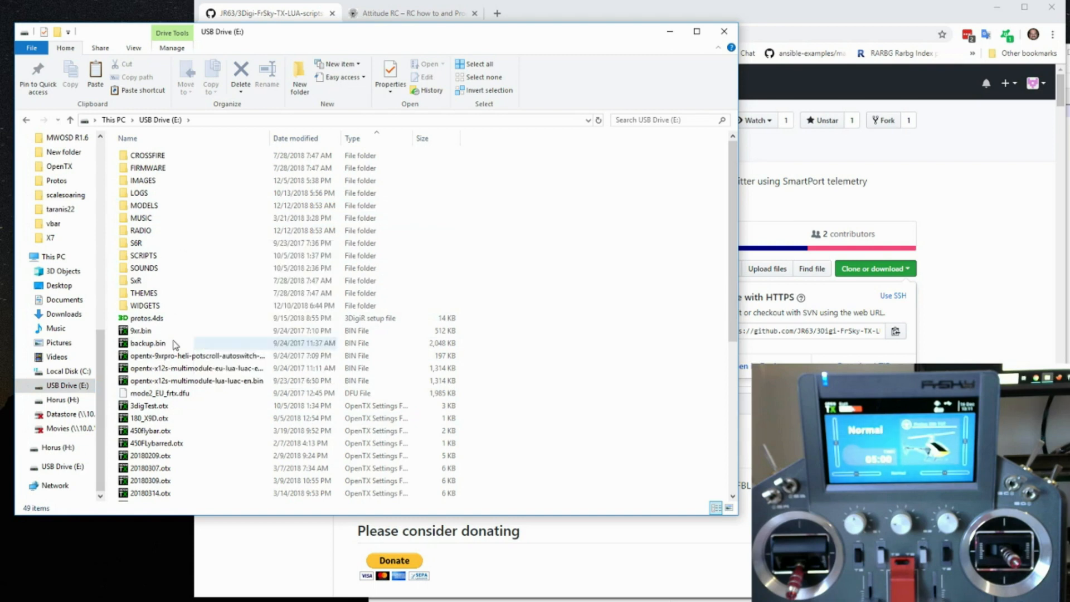
mouse_move(227, 432)
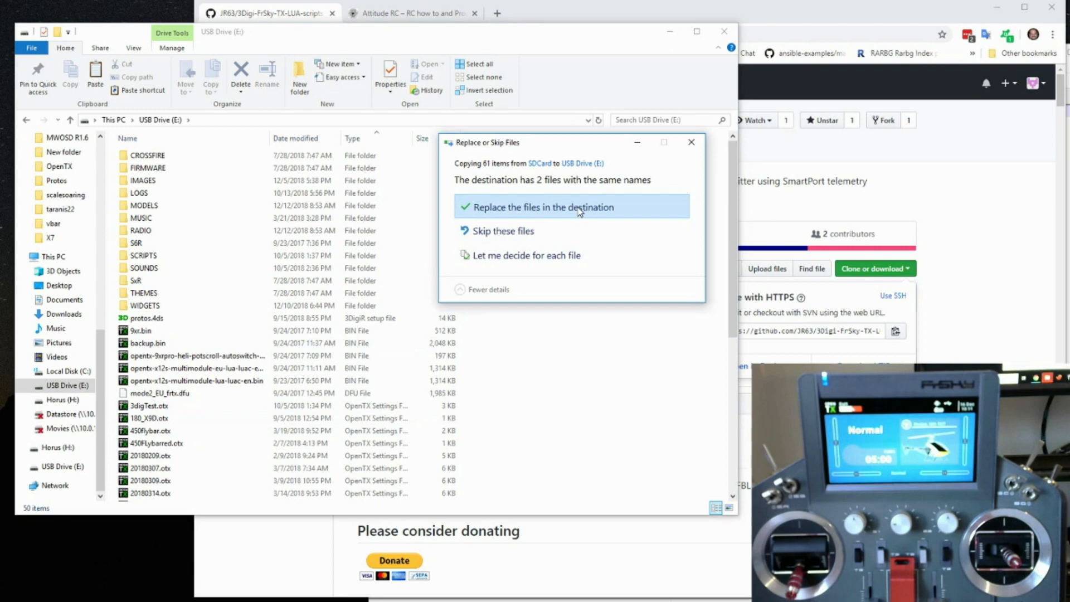
click(538, 207)
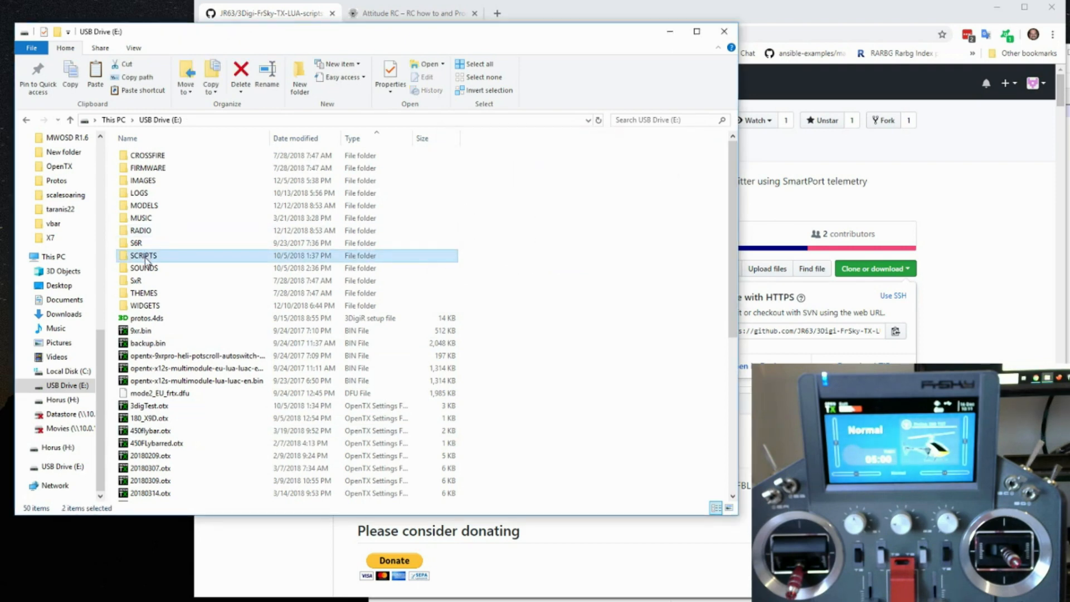
Verify SCRIPTS and the 3Digi folder with 3Digi_de.lua and 3Digi_en.lua on the drive.
double_click(143, 255)
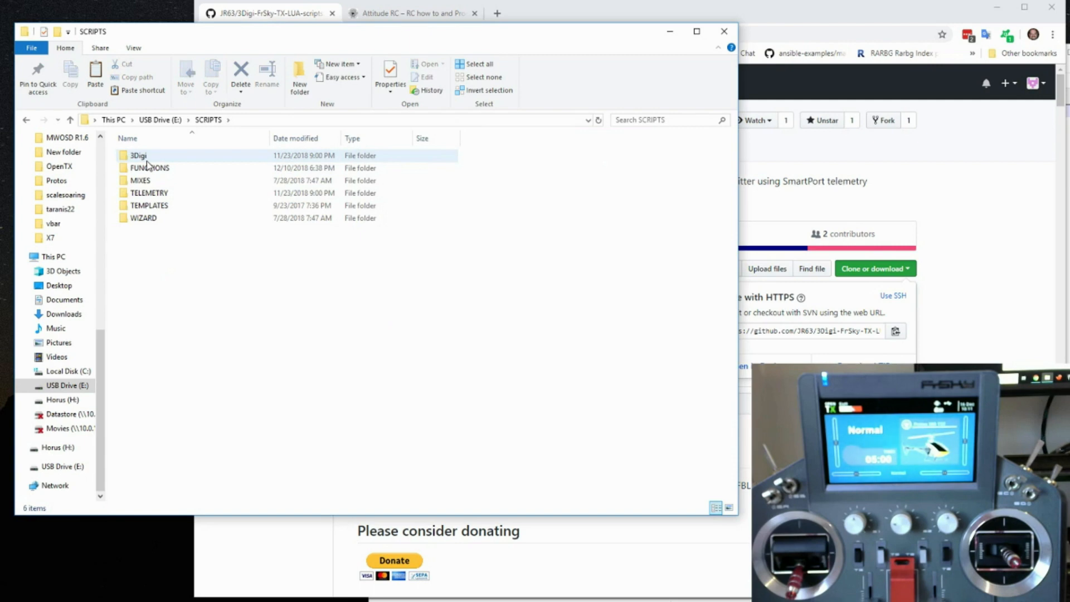
click(161, 120)
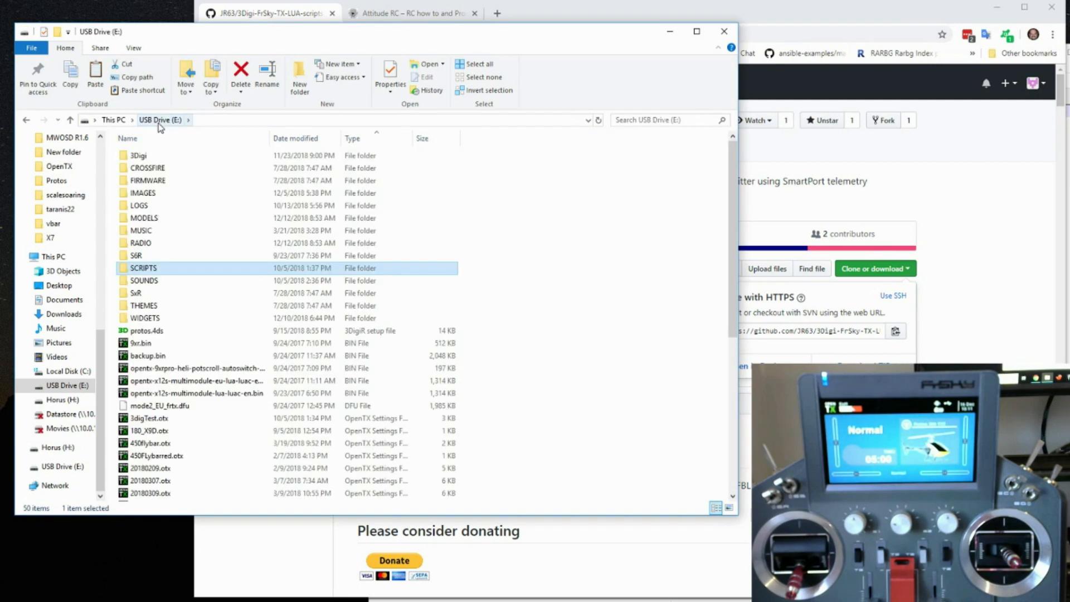
double_click(138, 155)
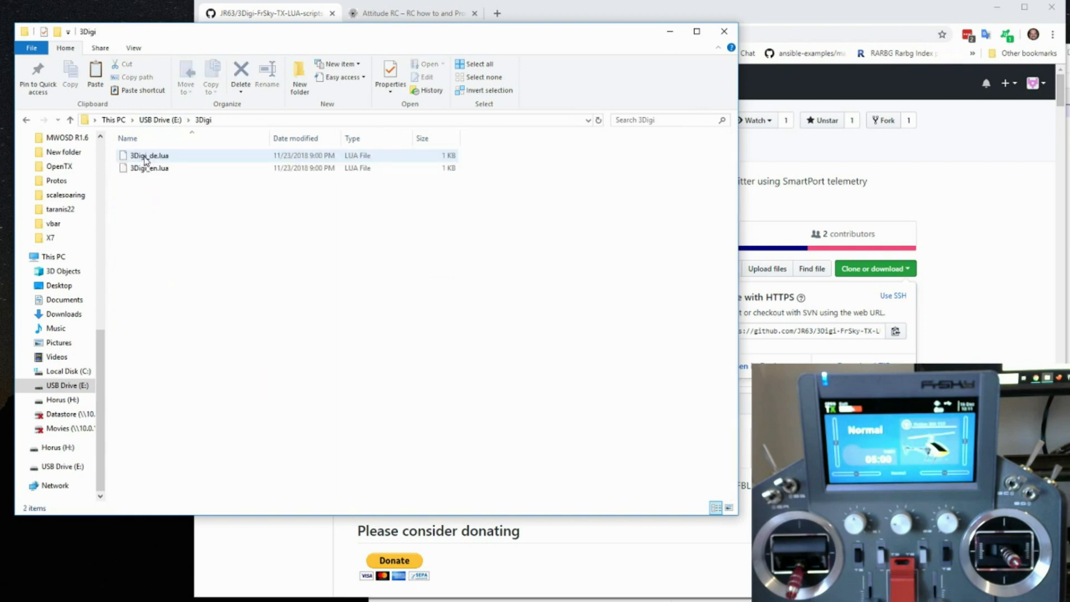
mouse_move(151, 170)
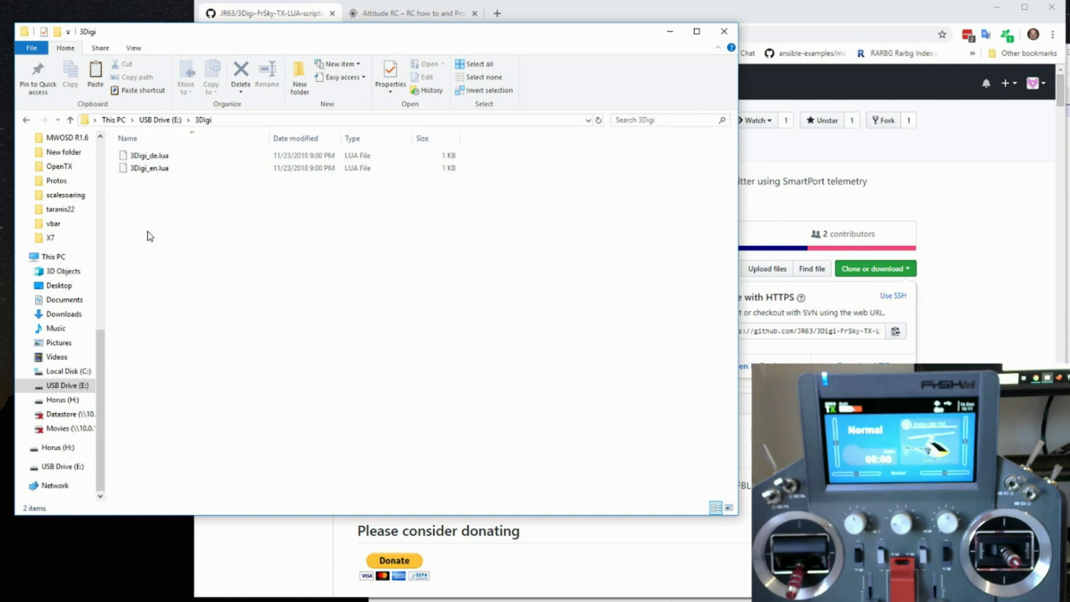
mouse_move(724, 32)
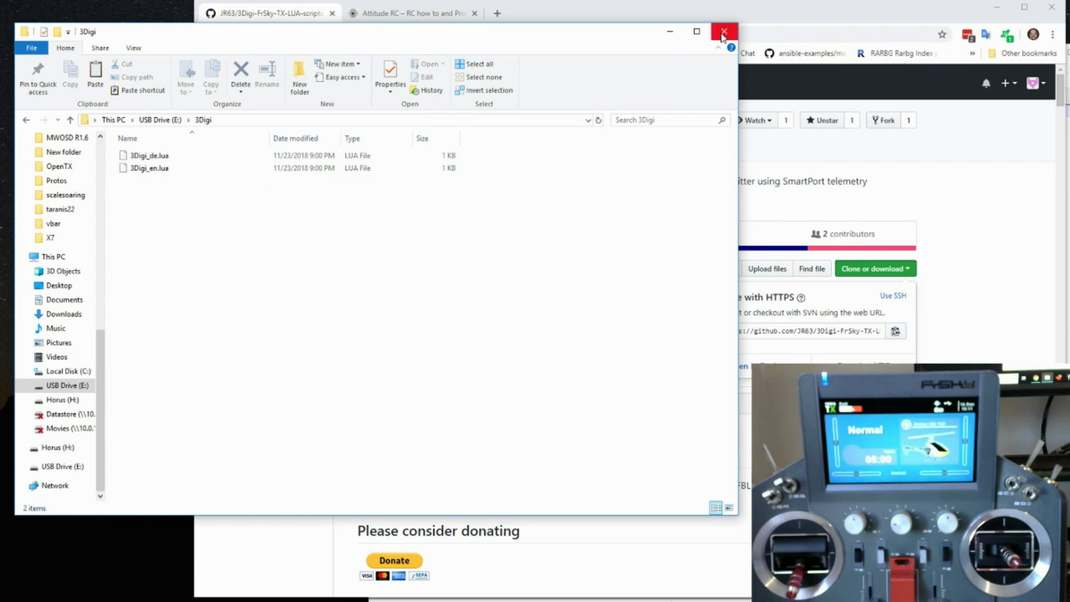
Close File Explorer and switch to the Attitude RC website in Chrome.
click(722, 32)
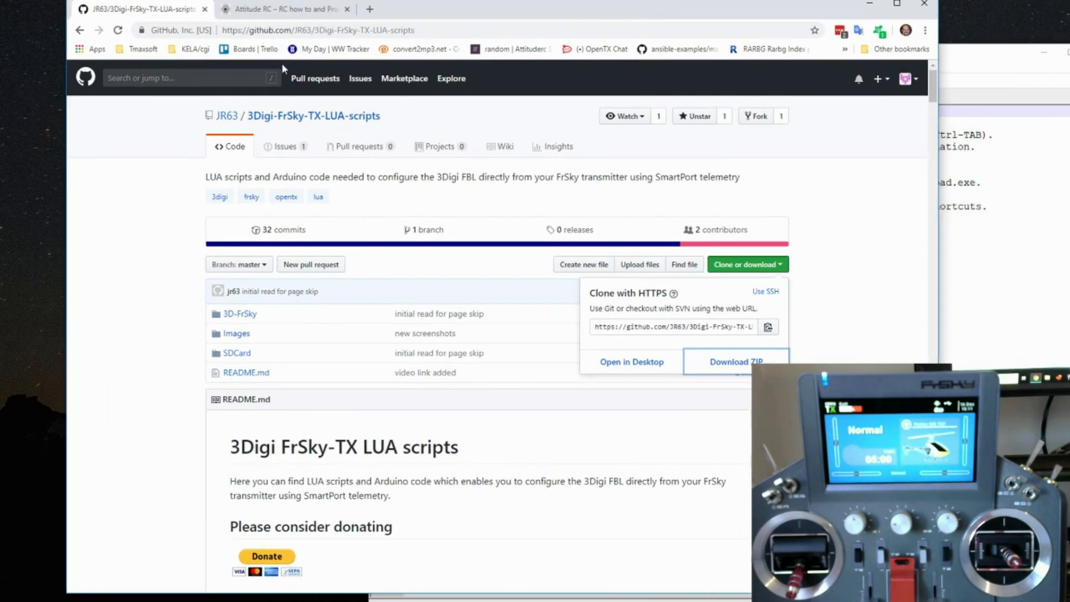
click(284, 9)
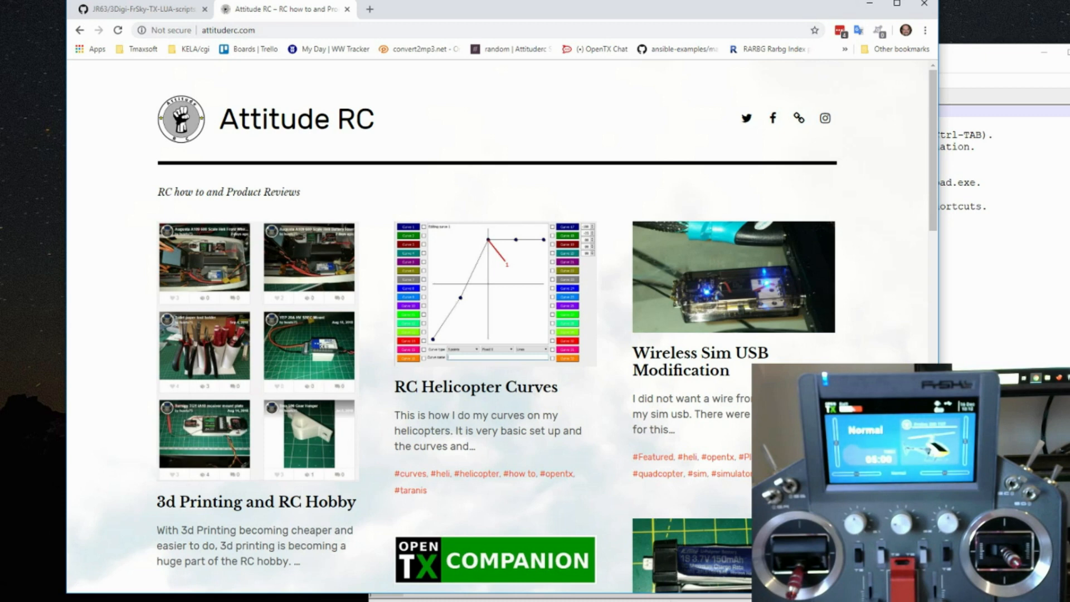
mouse_move(325, 339)
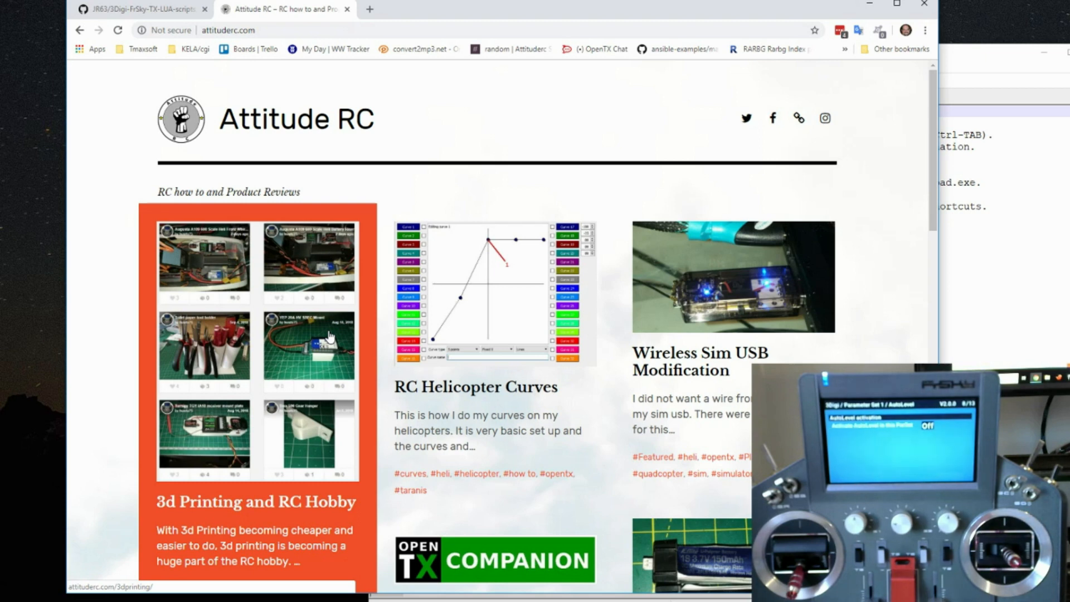
Return to the repository page and scroll the README down to the Taranis X9D notes.
click(139, 9)
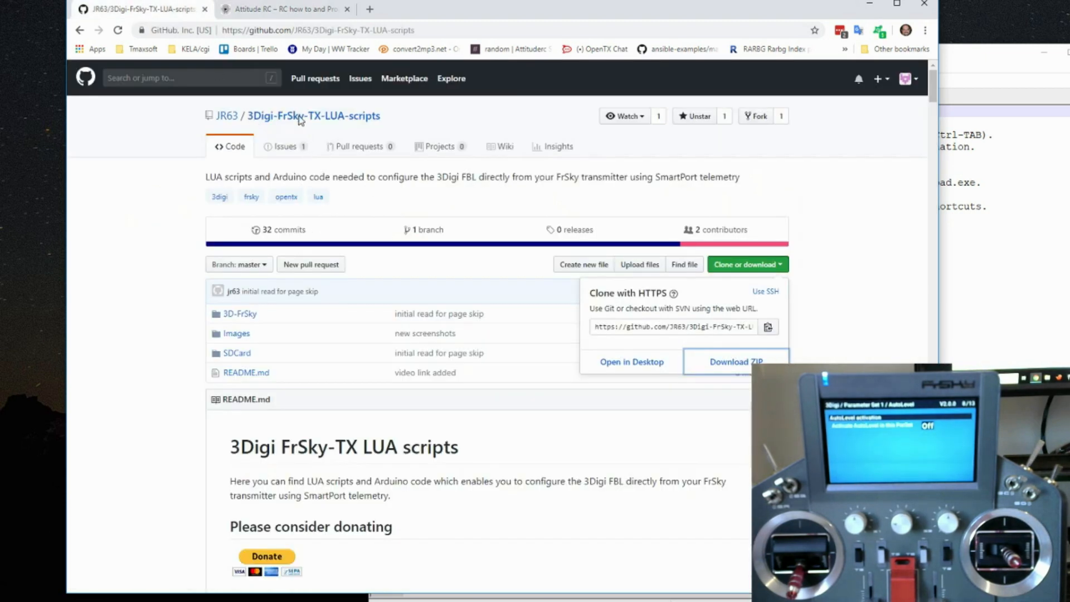
scroll(down, 3)
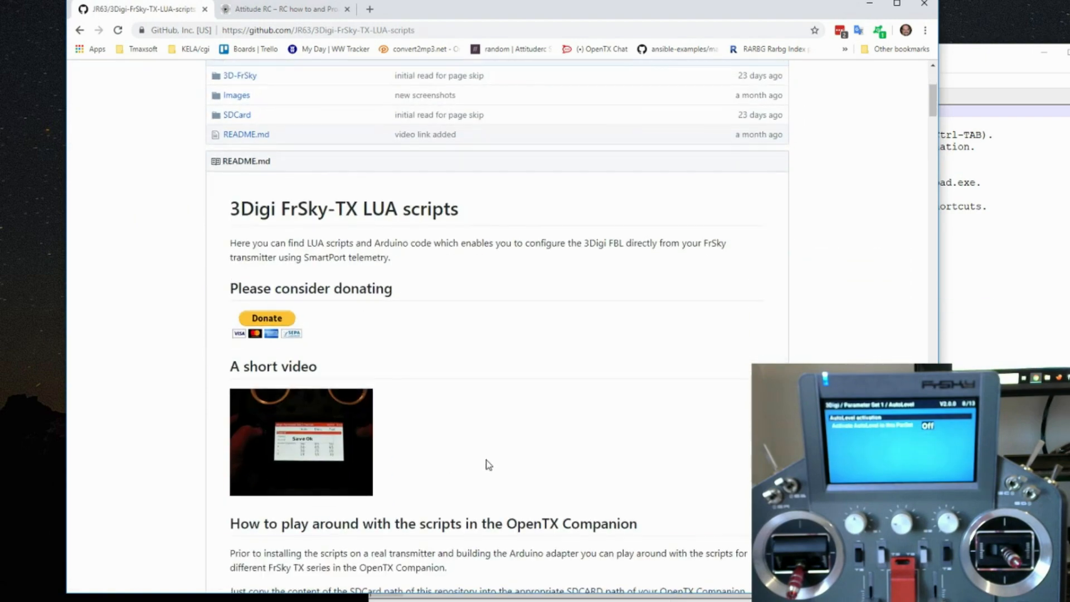
scroll(up, 3)
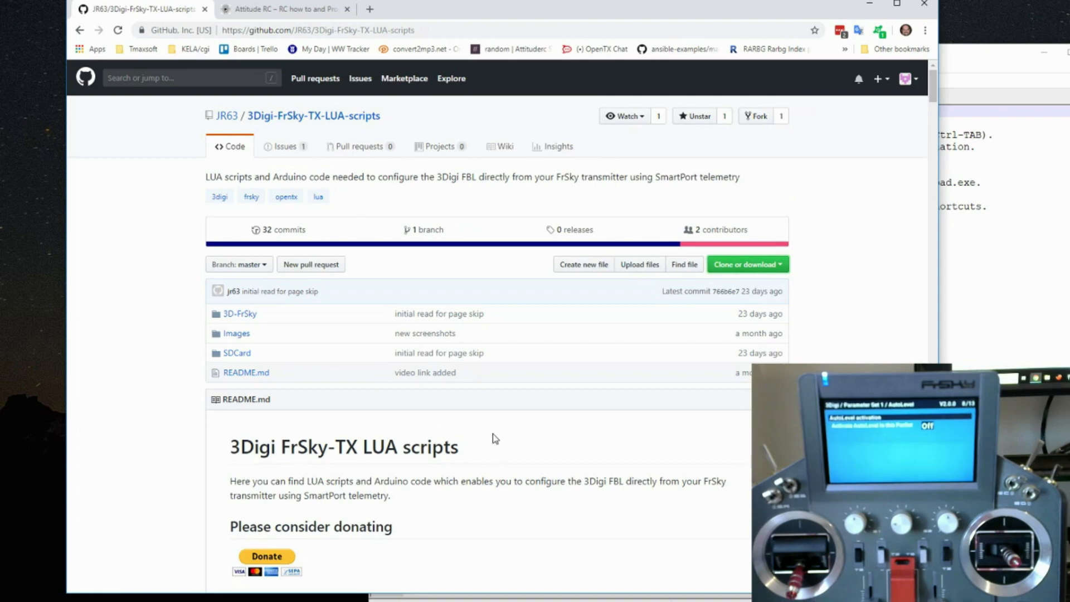
scroll(down, 3)
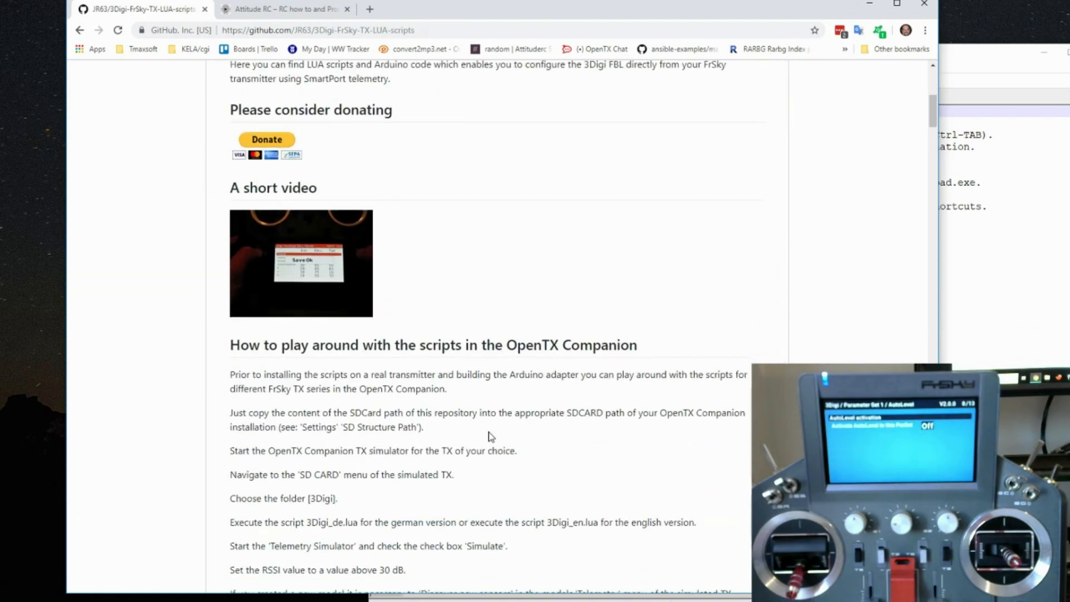
scroll(down, 3)
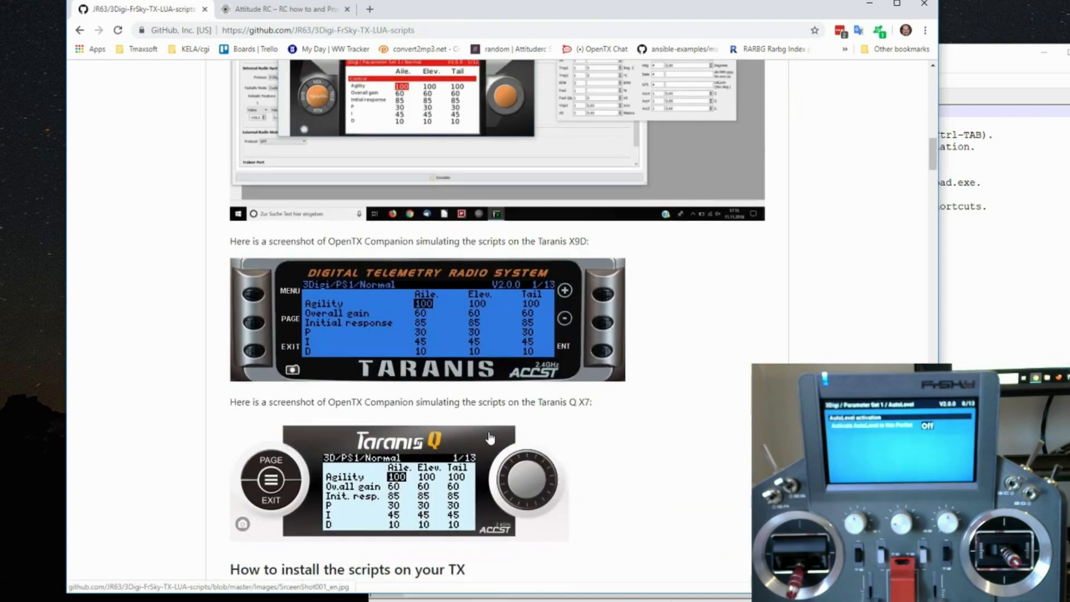
scroll(down, 3)
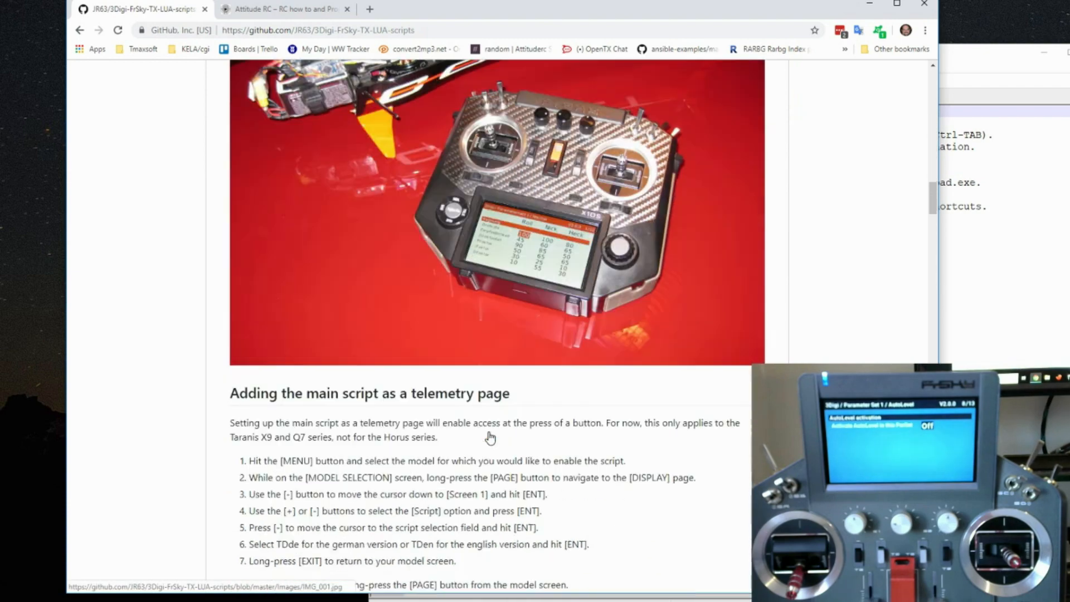
scroll(down, 3)
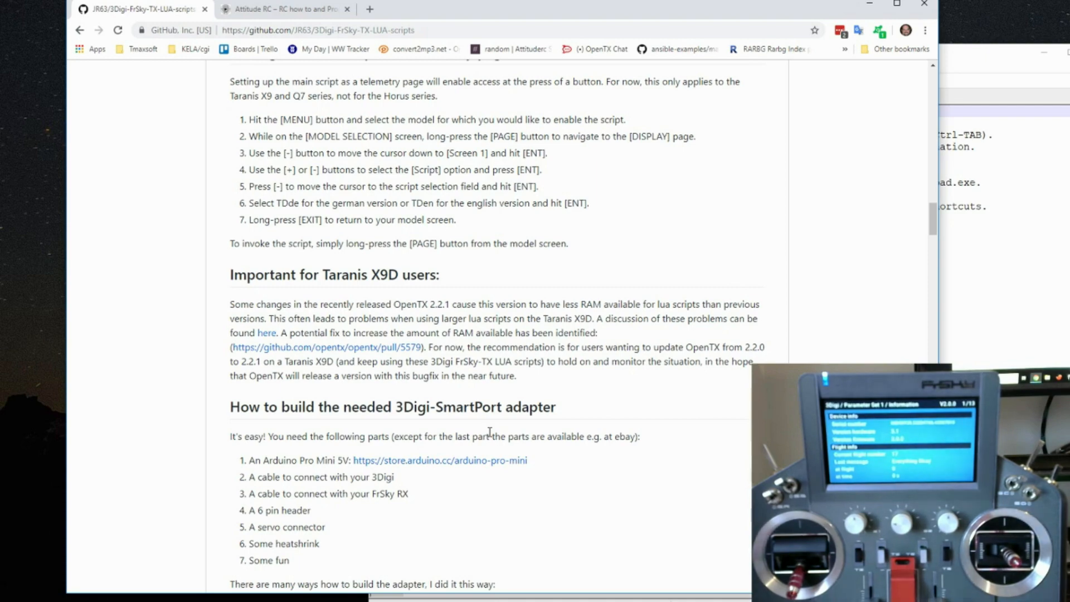
mouse_move(535, 334)
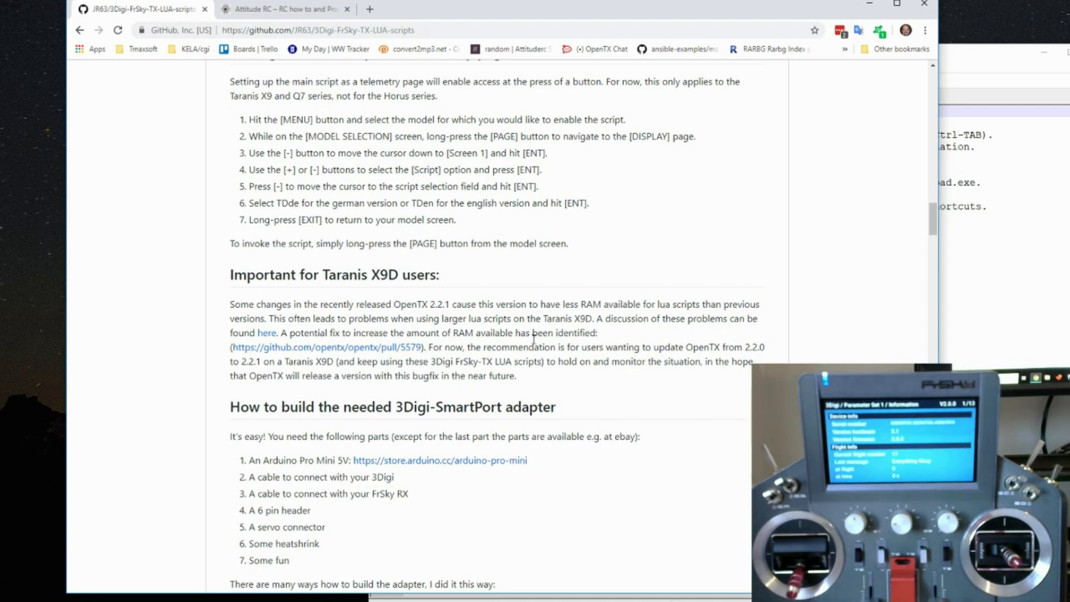
scroll(down, 3)
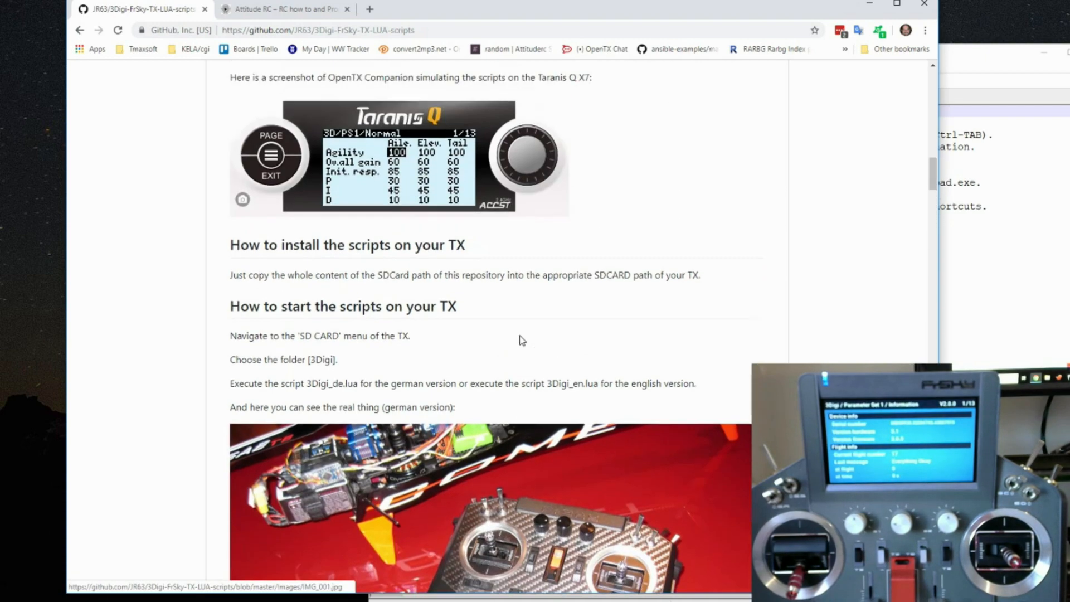
scroll(down, 3)
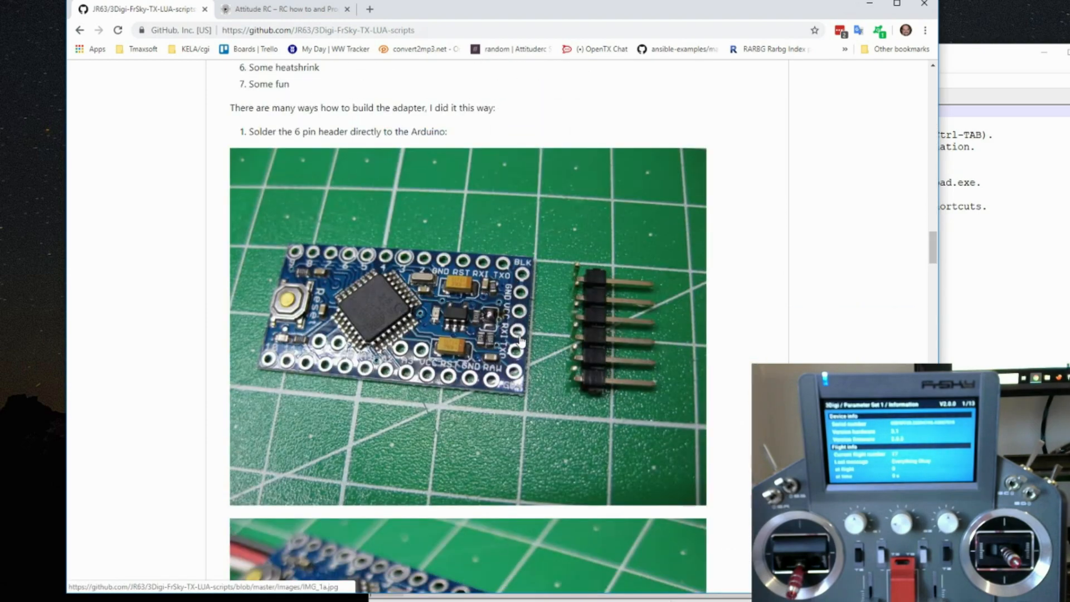
scroll(down, 3)
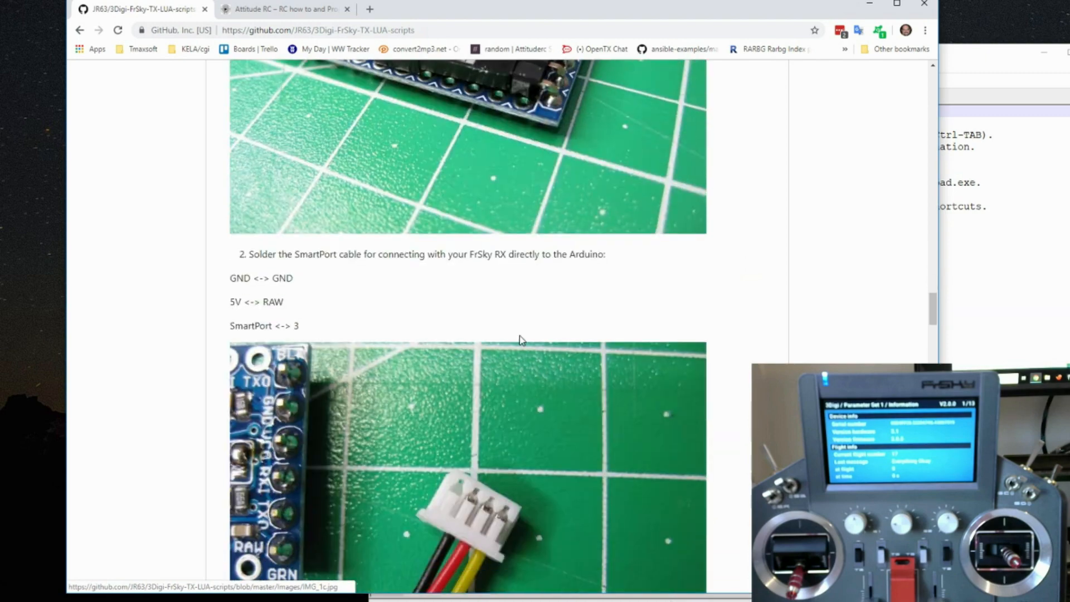
scroll(down, 3)
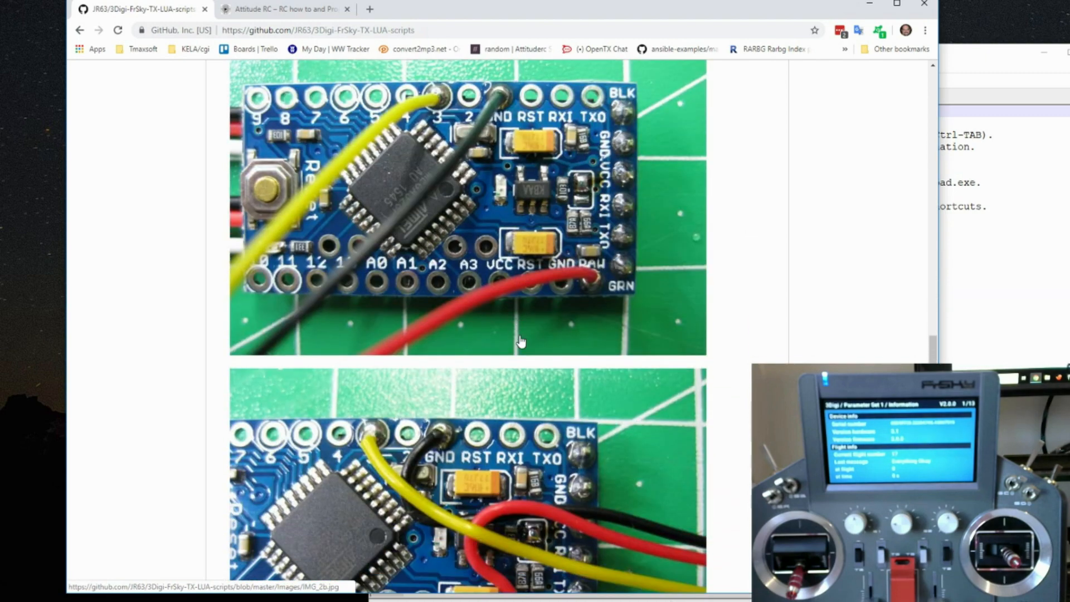
scroll(down, 3)
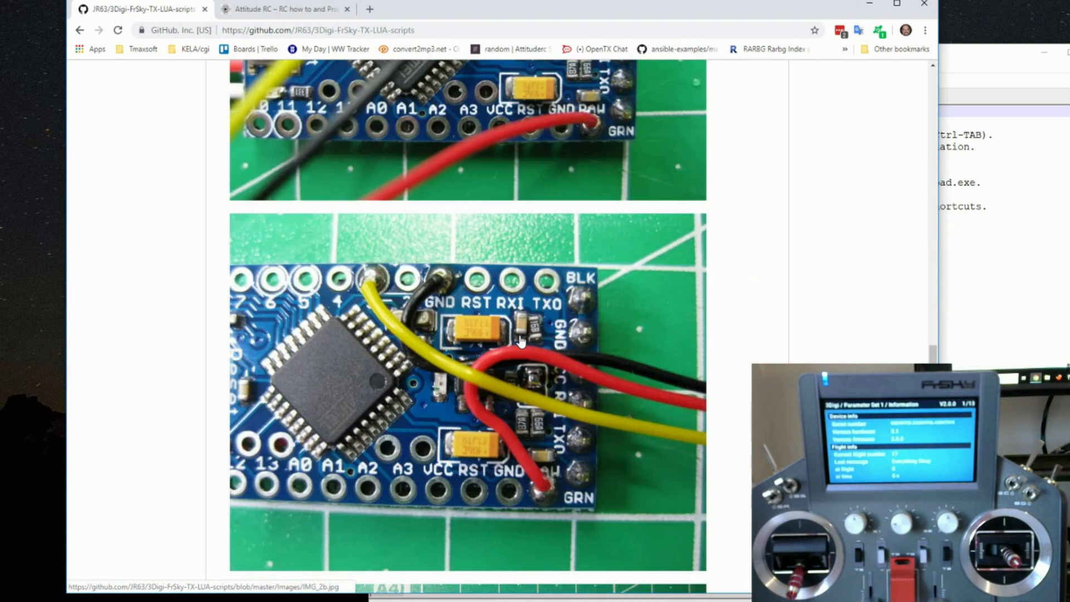
scroll(down, 3)
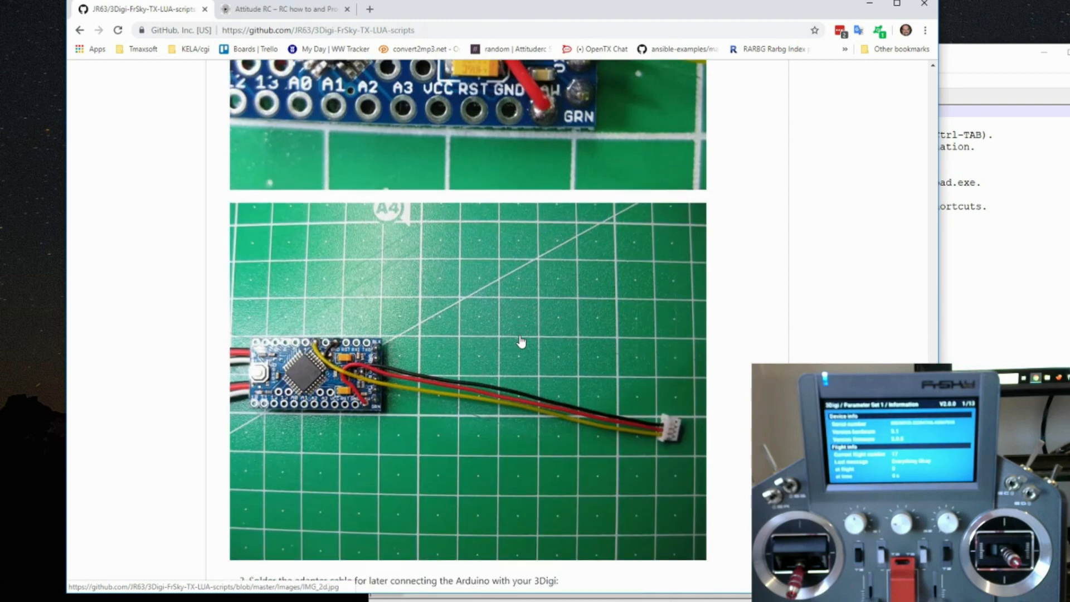
scroll(down, 3)
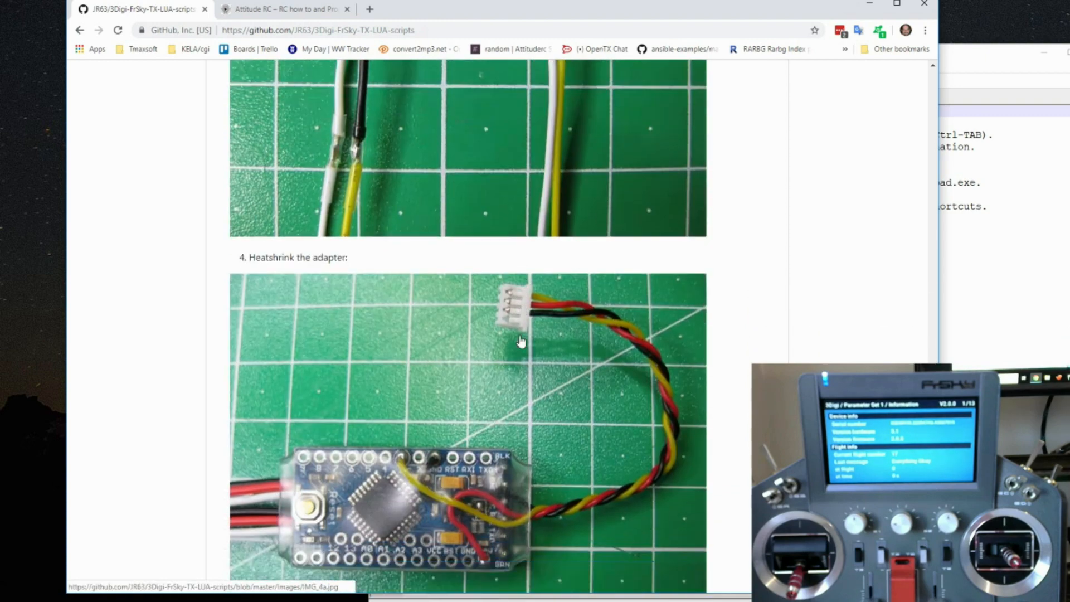
scroll(down, 3)
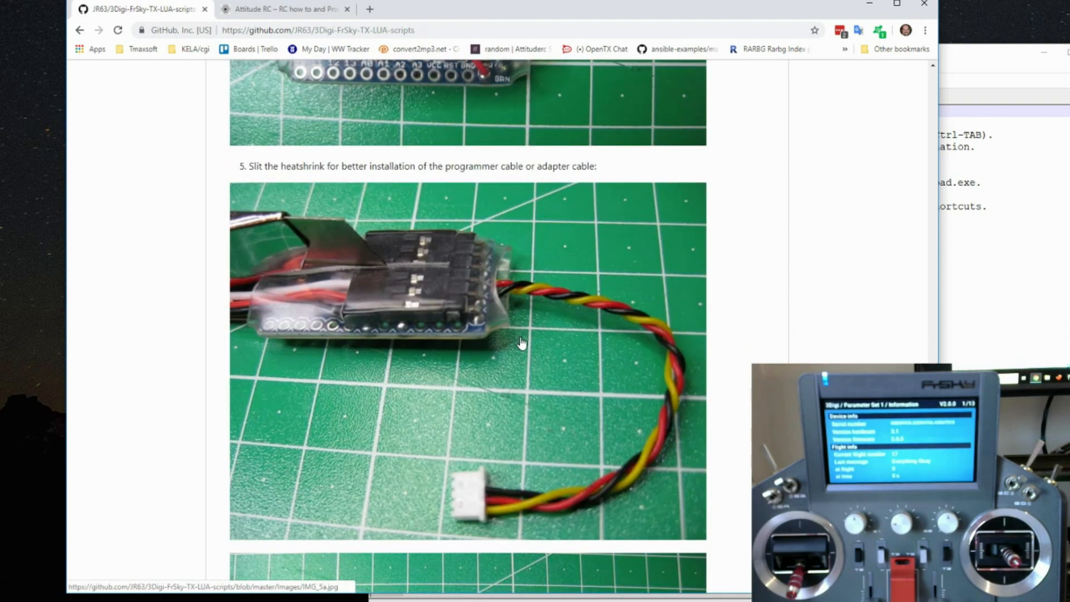